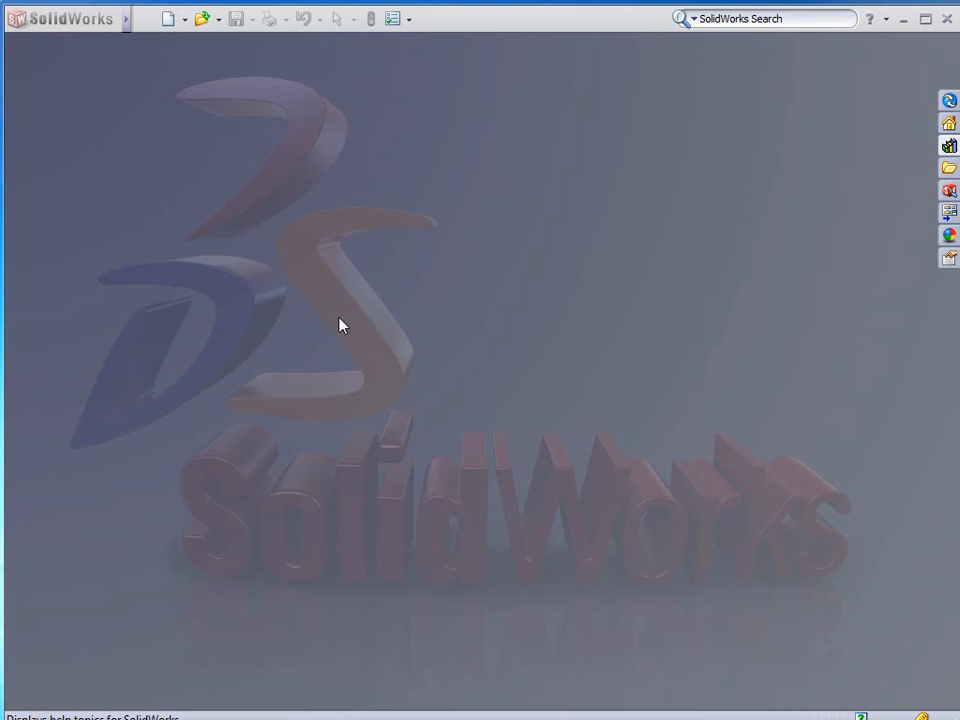
mouse_move(175, 37)
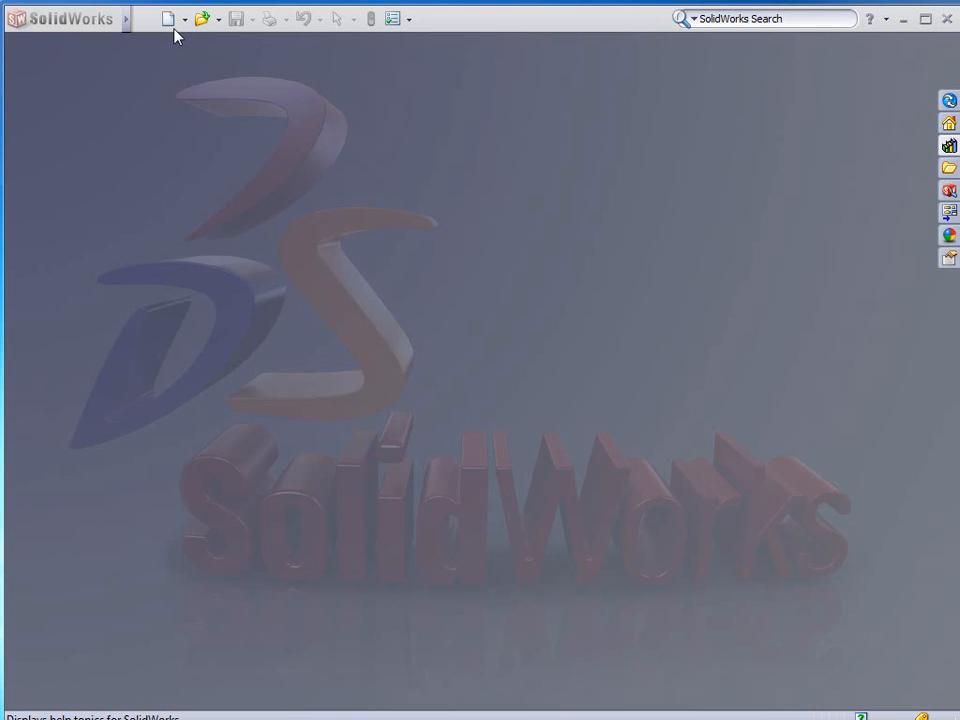
Create a new blank part document (Part7) from the Part template.
click(166, 18)
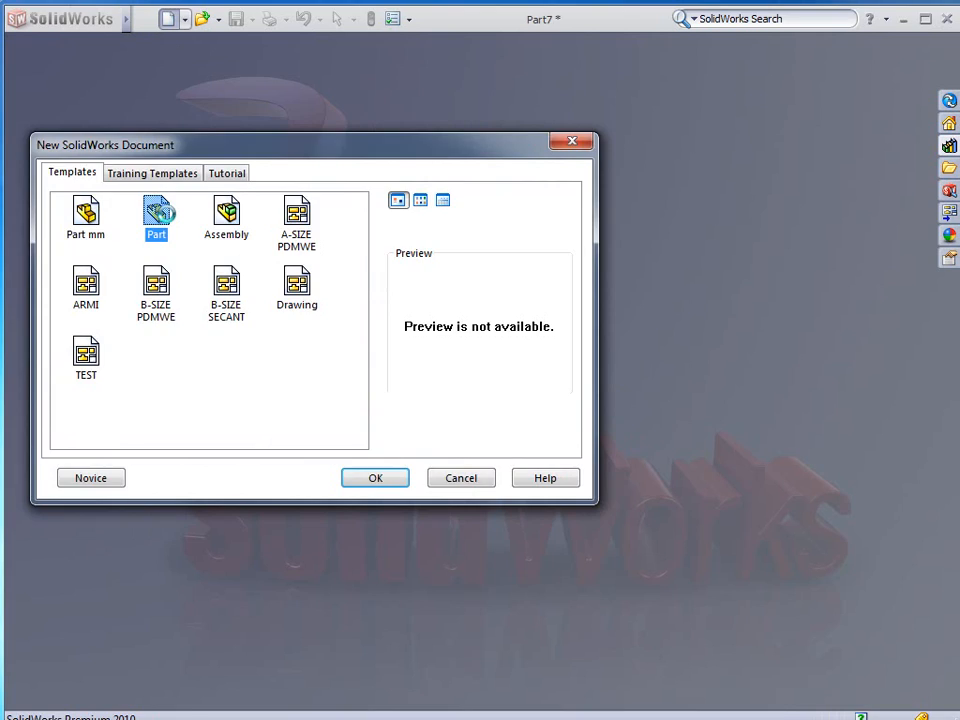
click(375, 477)
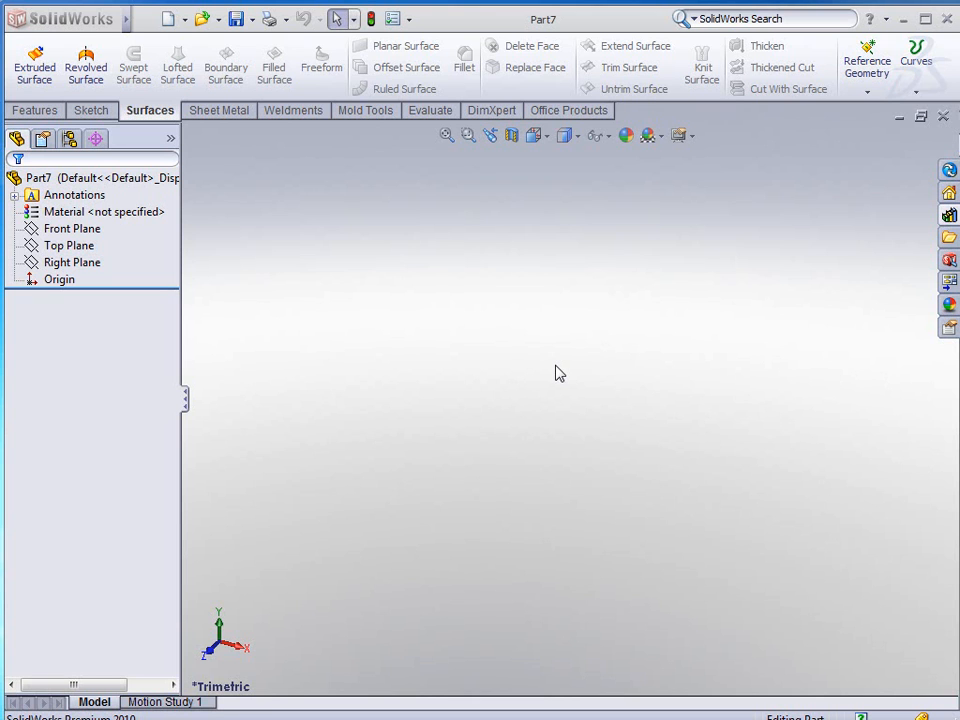
mouse_move(349, 199)
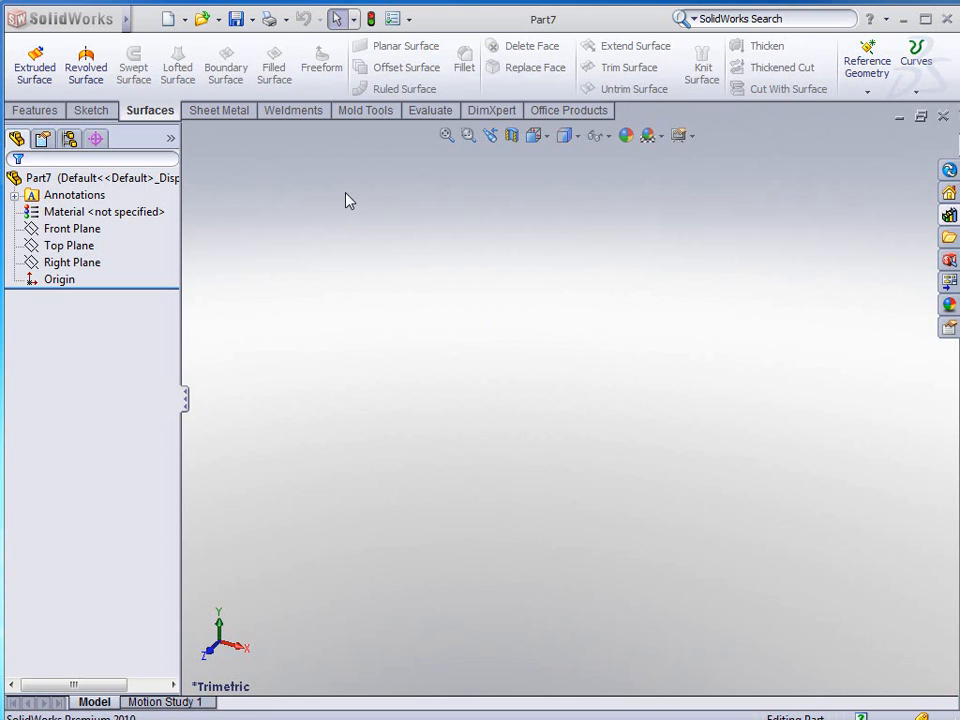
Sketch on the Front Plane a base line from the origin rising into a tangent arc.
click(69, 245)
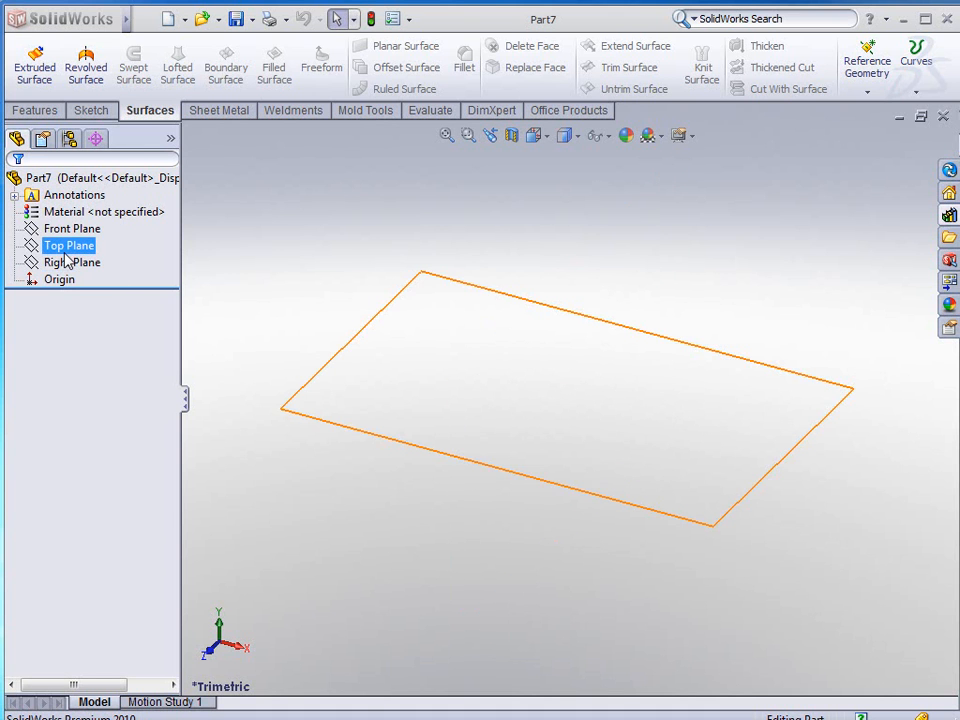
click(71, 228)
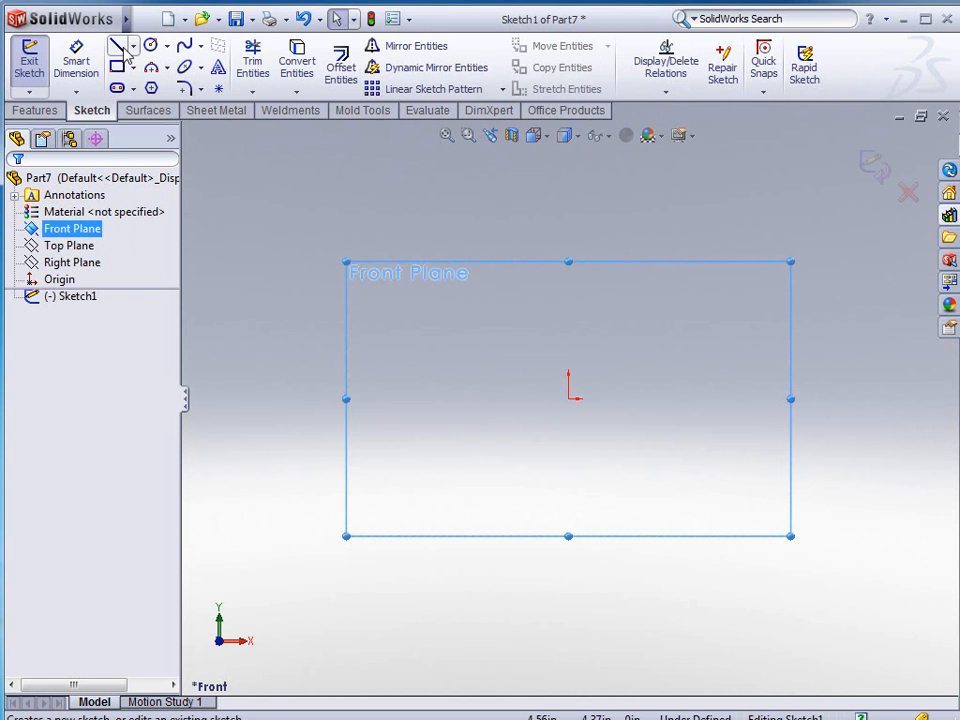
click(119, 46)
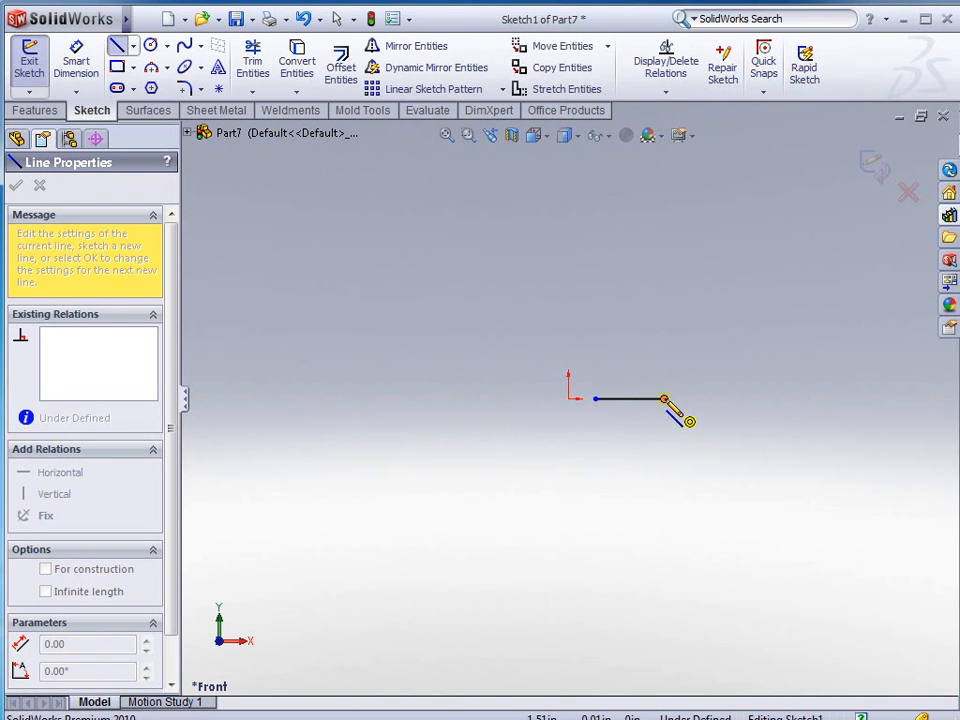
drag(665, 405, 755, 320)
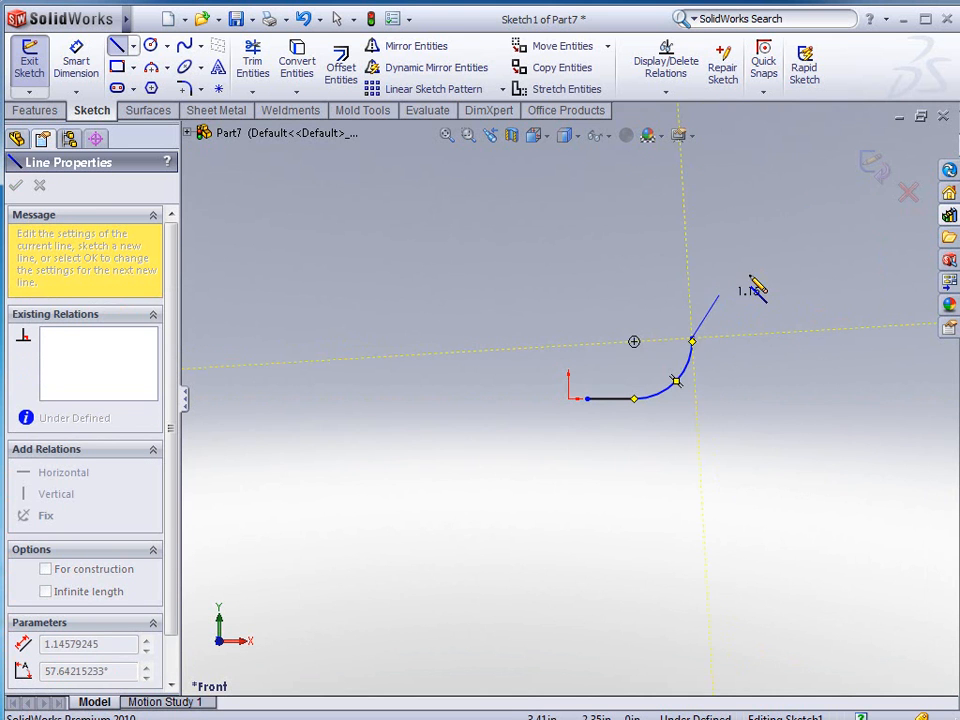
drag(750, 290, 680, 265)
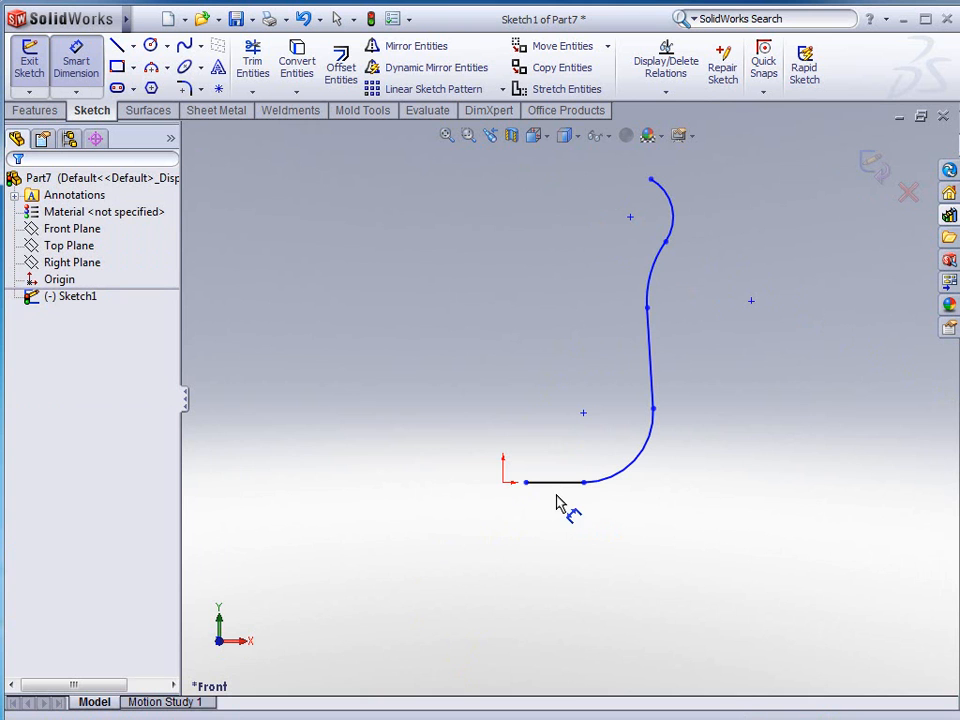
mouse_move(553, 532)
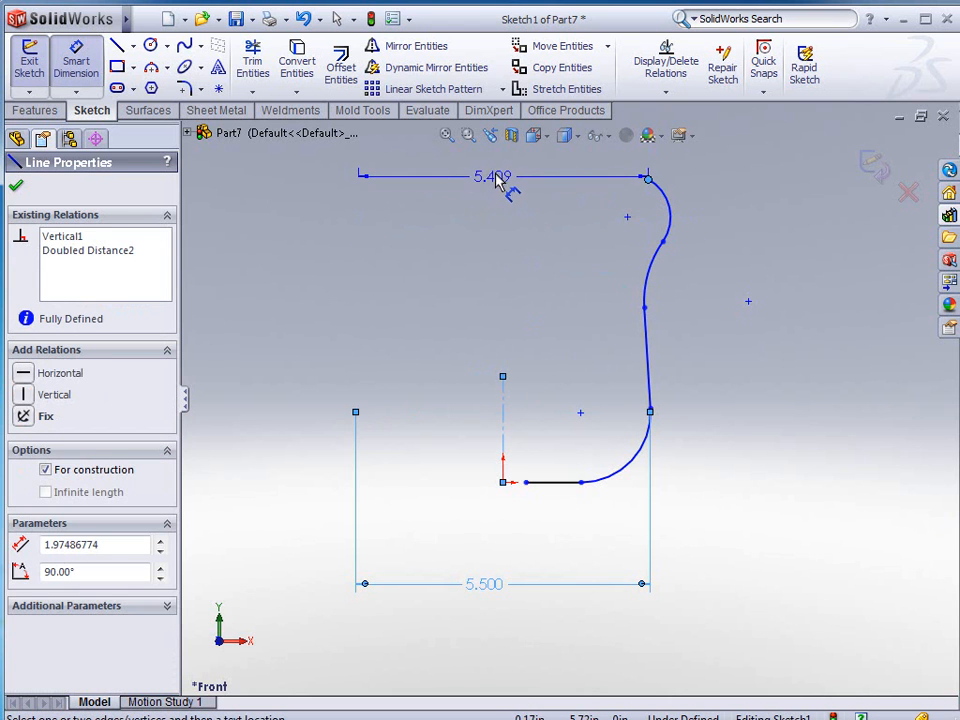
Set the top width to 5 and dimension the R1.000, R2.000, R1.500 arcs and lower width.
double_click(493, 177)
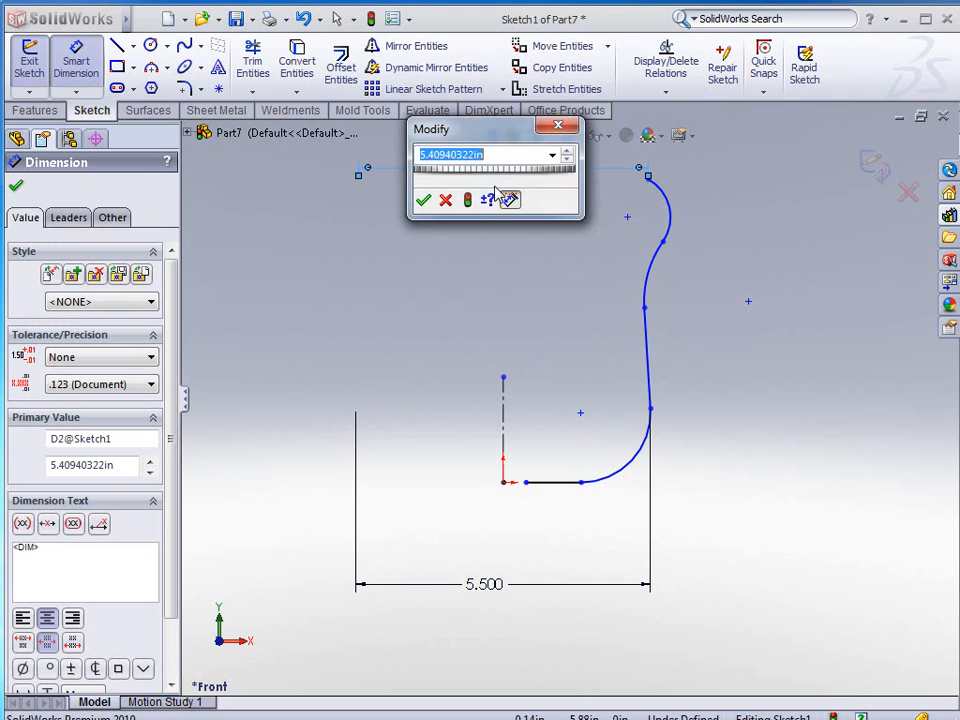
text(5)
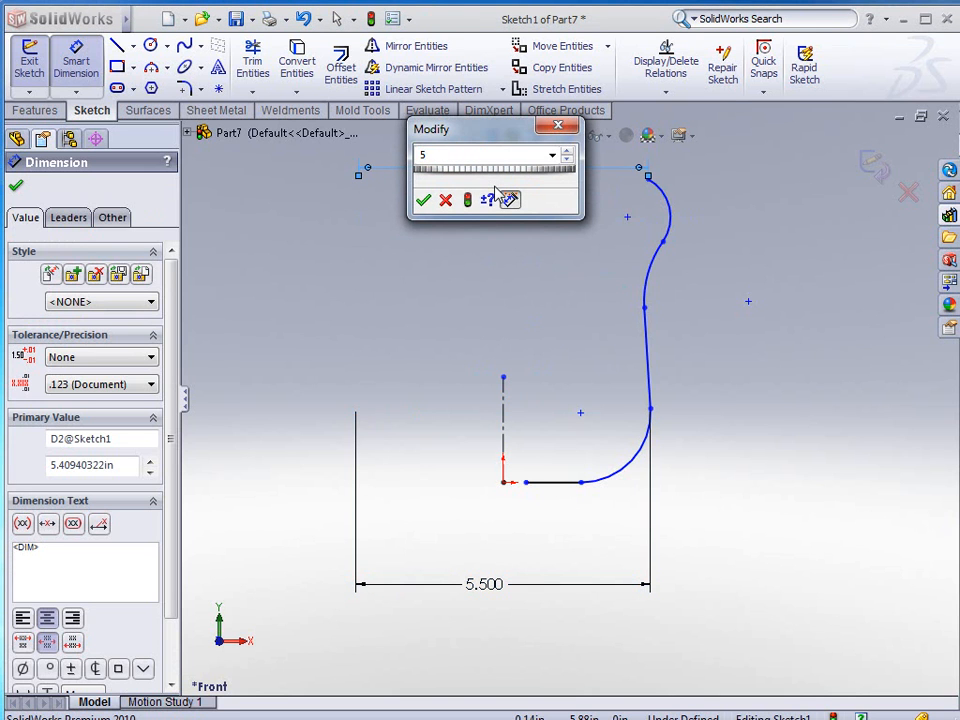
click(490, 155)
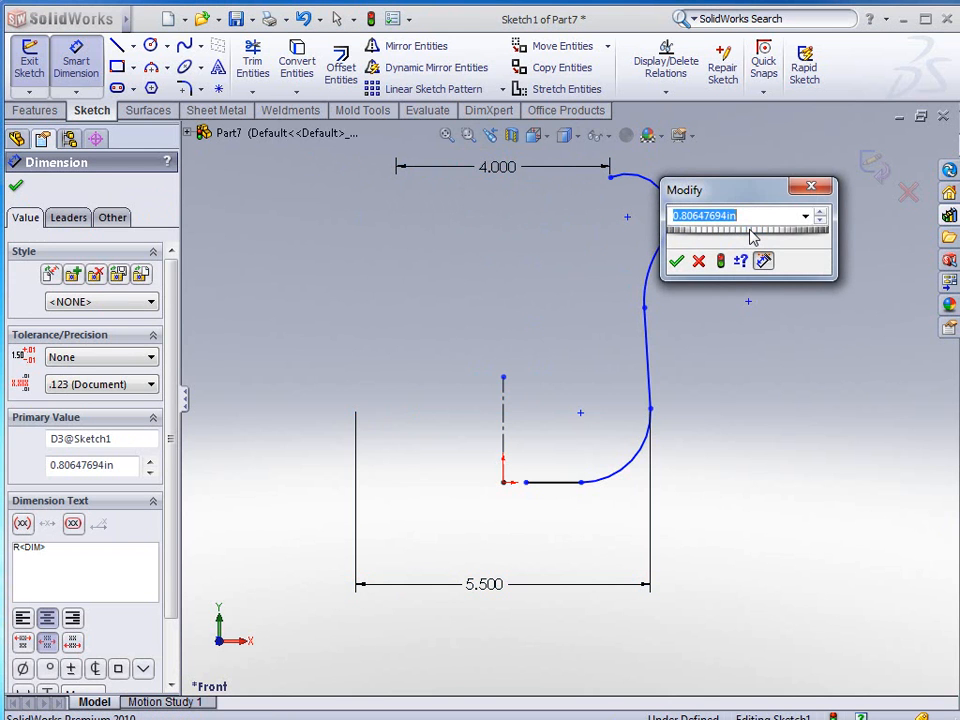
click(678, 261)
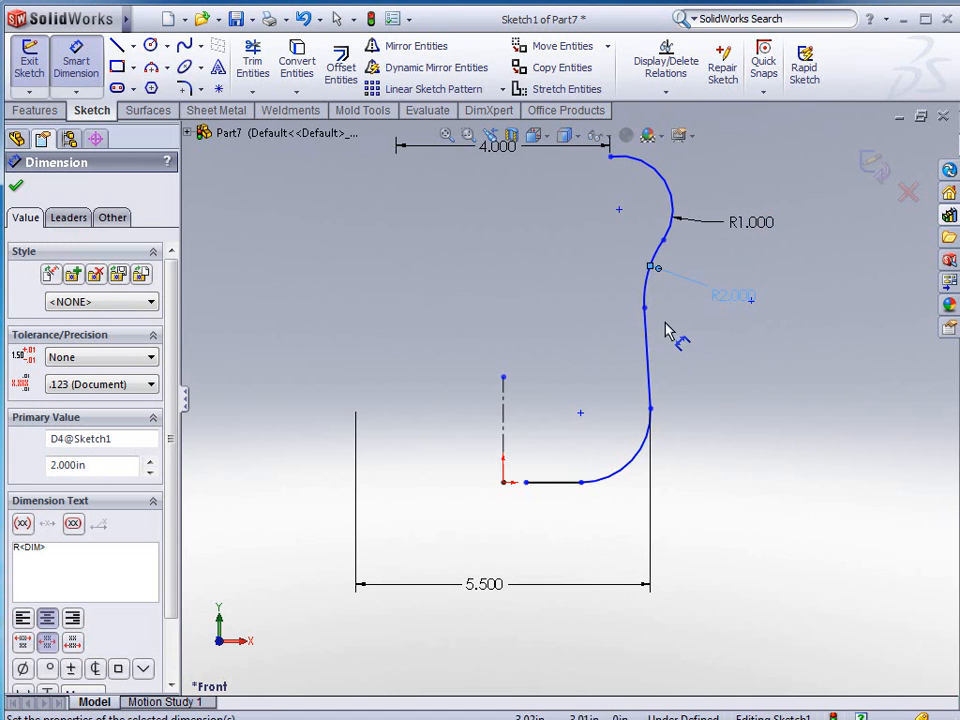
click(647, 360)
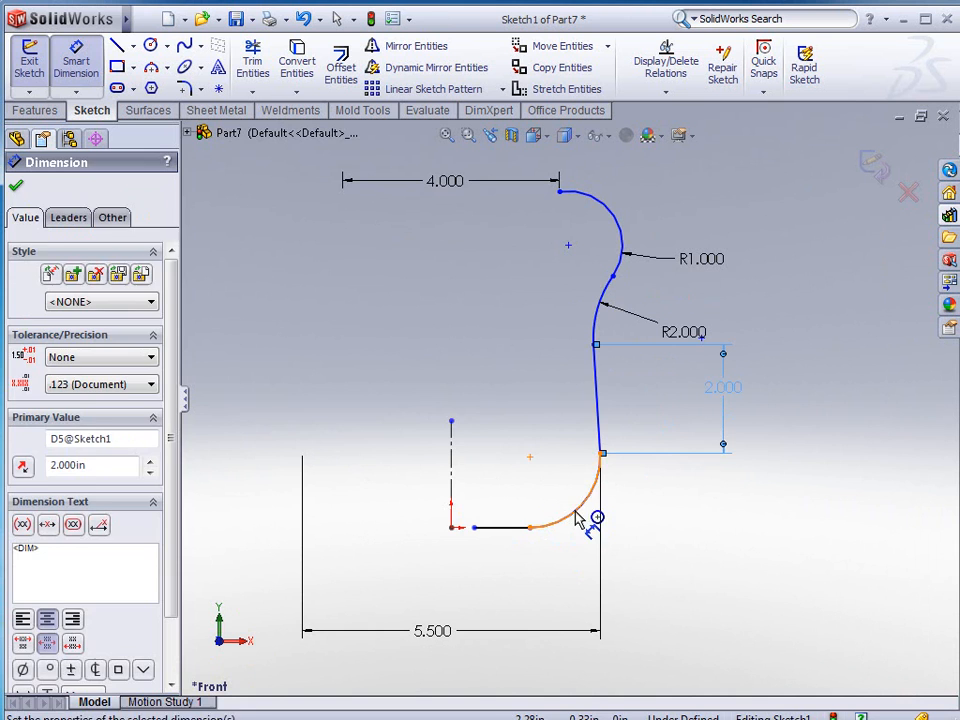
click(580, 510)
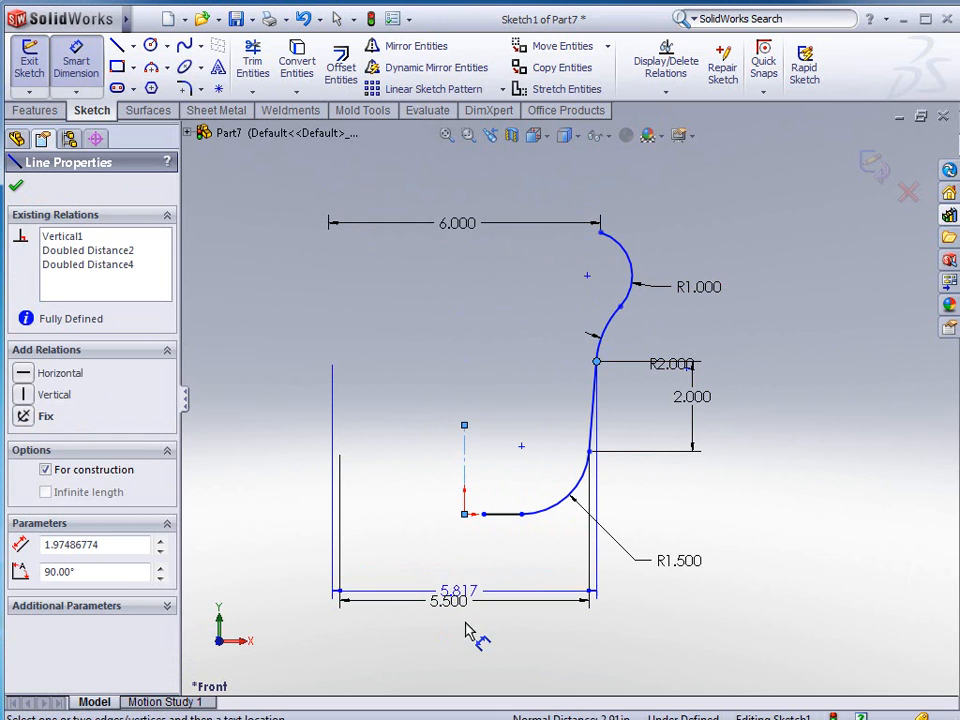
click(456, 639)
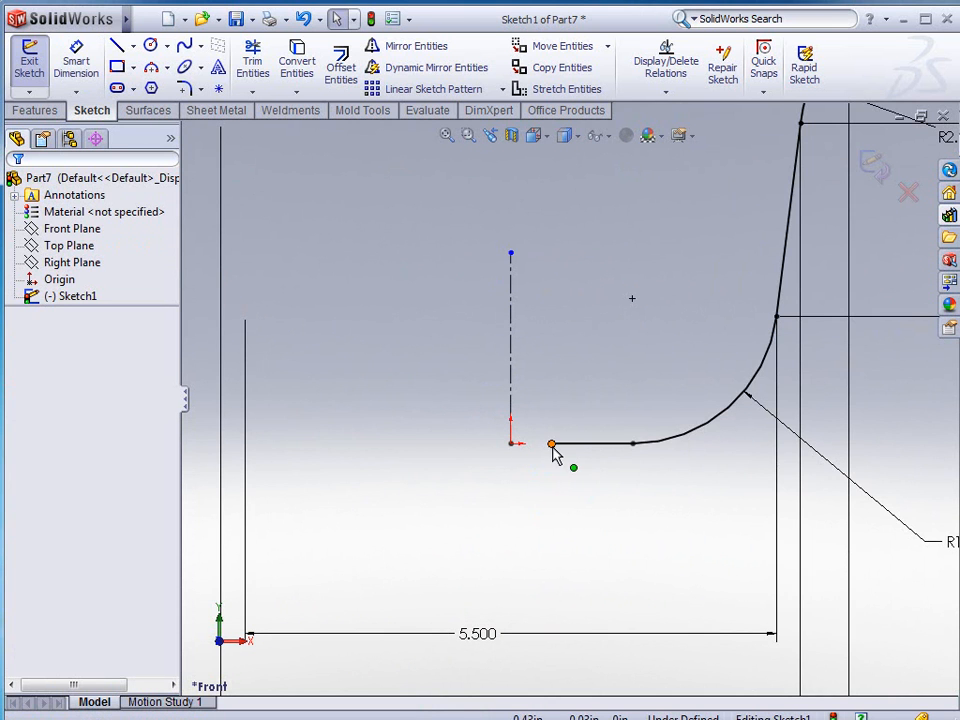
Select the base line endpoint and bring up the Surfaces commands.
click(550, 444)
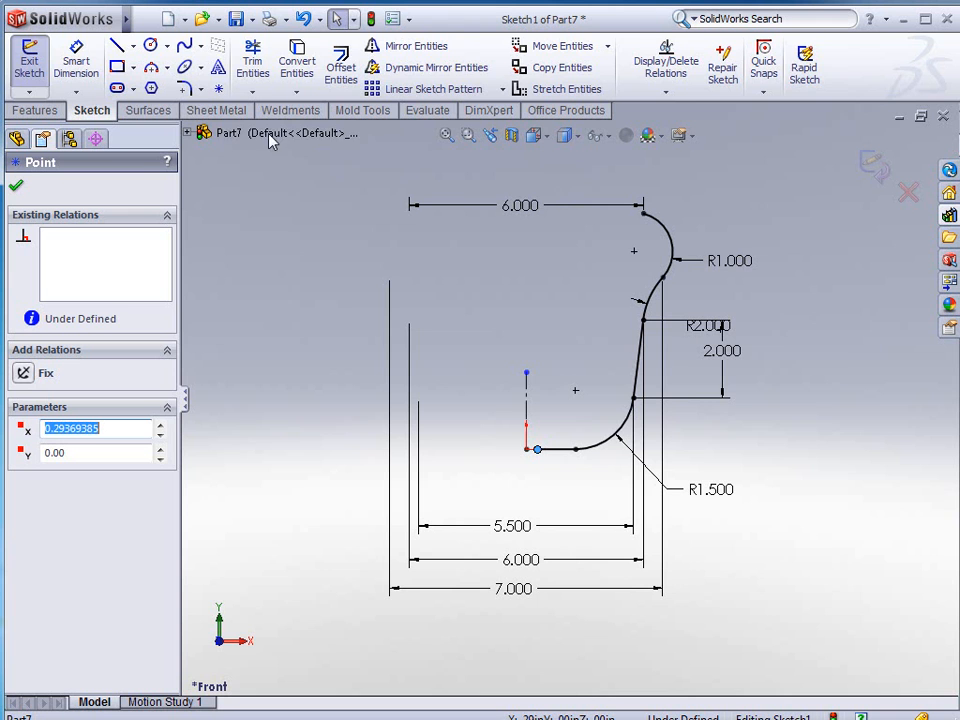
click(149, 110)
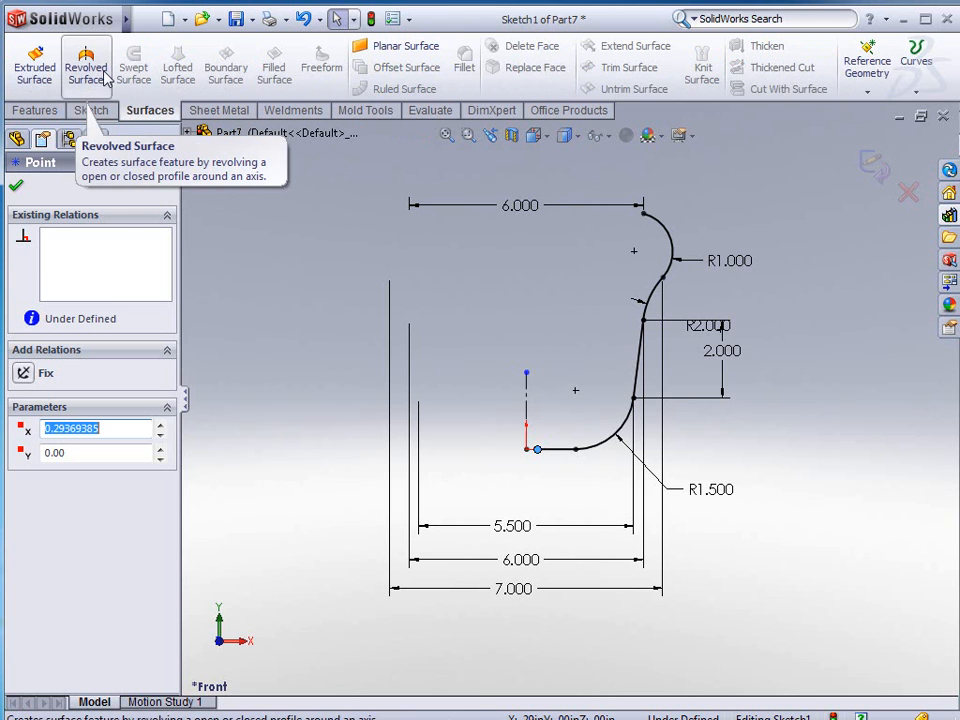
Revolve the profile 180 degrees about the centreline into the half-bell Surface-Revolve1.
click(86, 62)
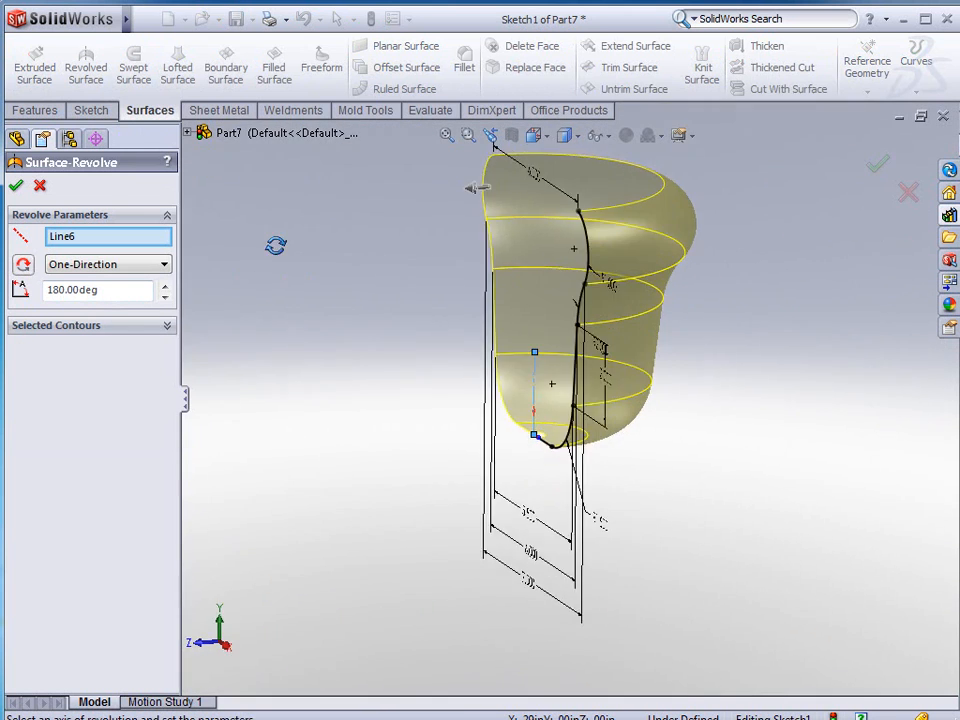
click(16, 186)
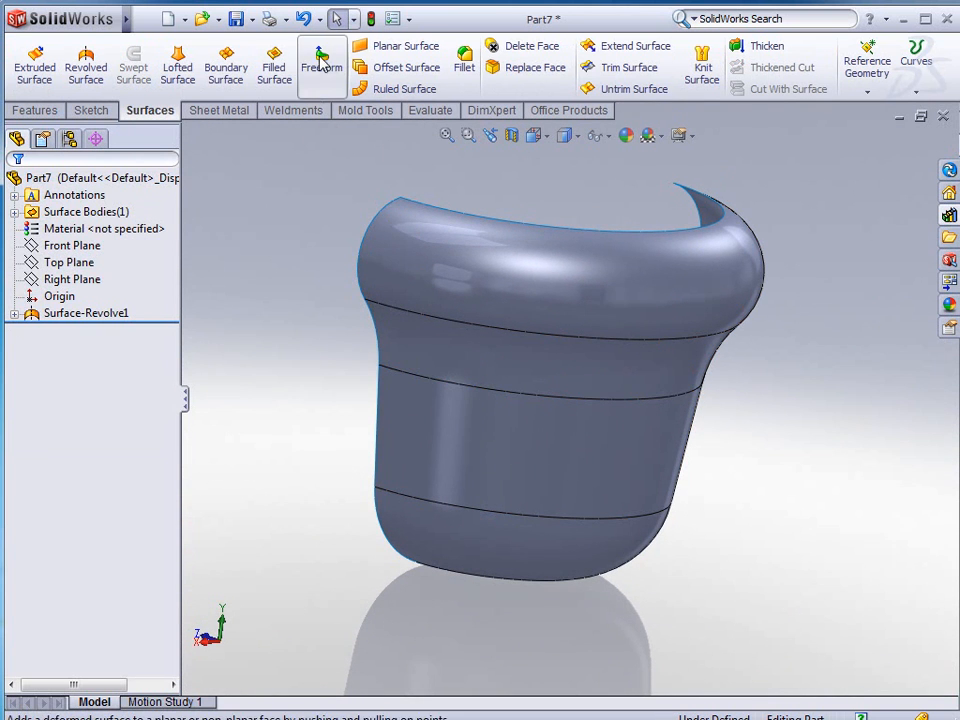
click(321, 60)
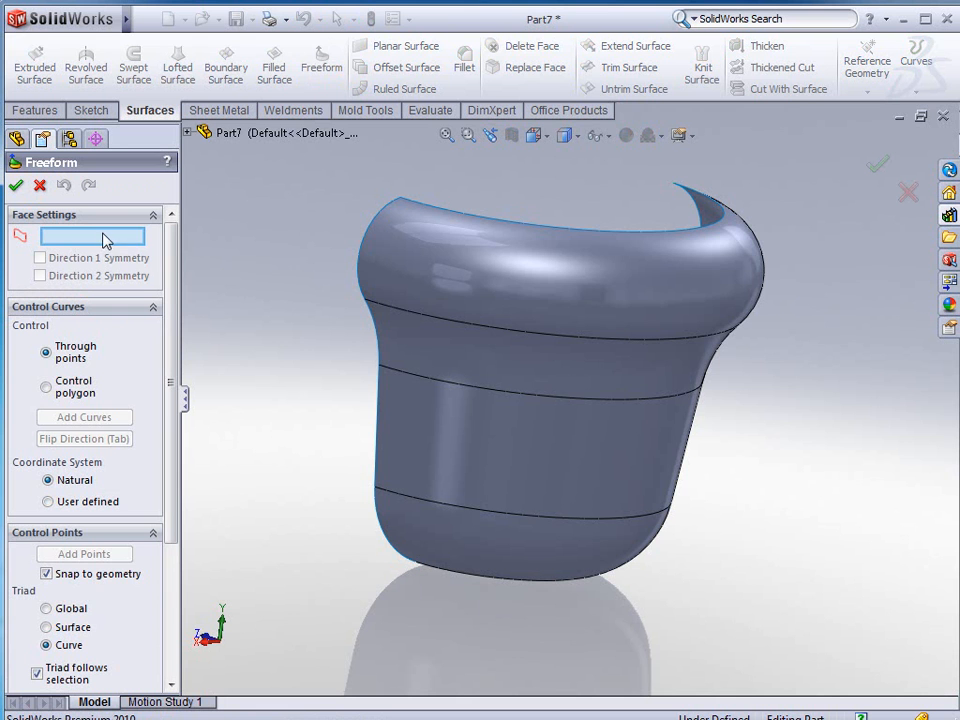
click(560, 270)
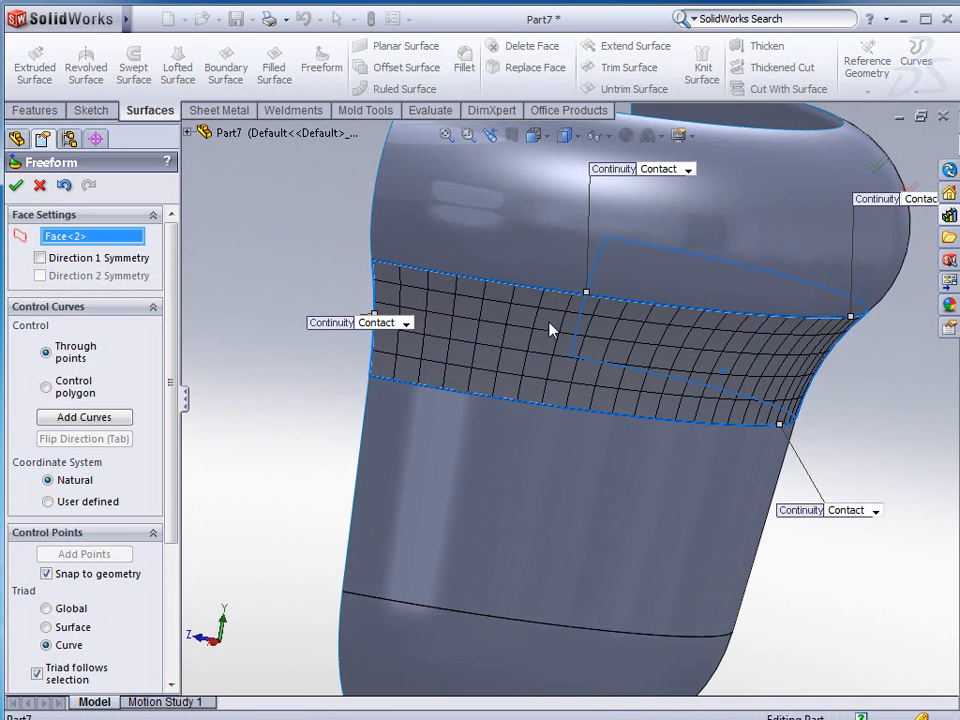
mouse_move(440, 363)
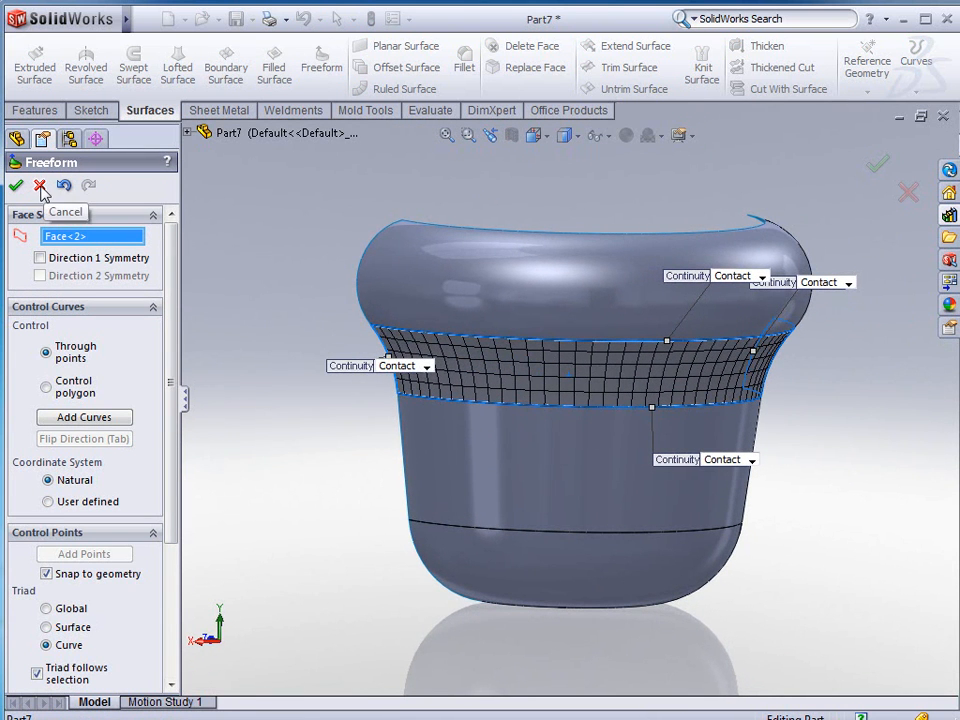
click(41, 187)
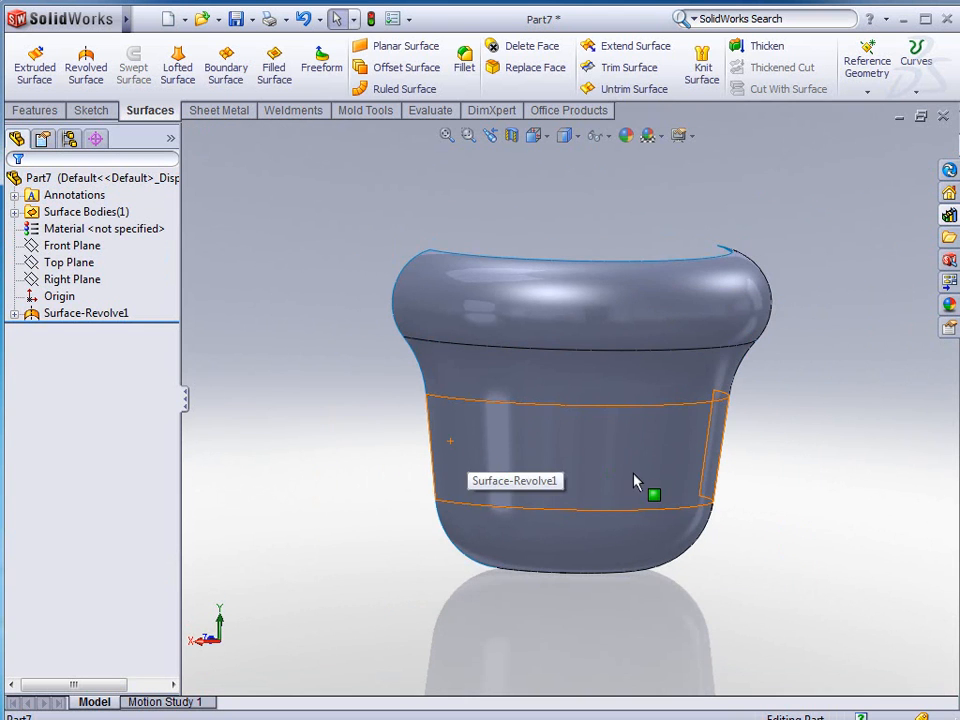
Rotate the view front-on and reopen Sketch1 under Surface-Revolve1 for editing.
drag(654, 495, 630, 471)
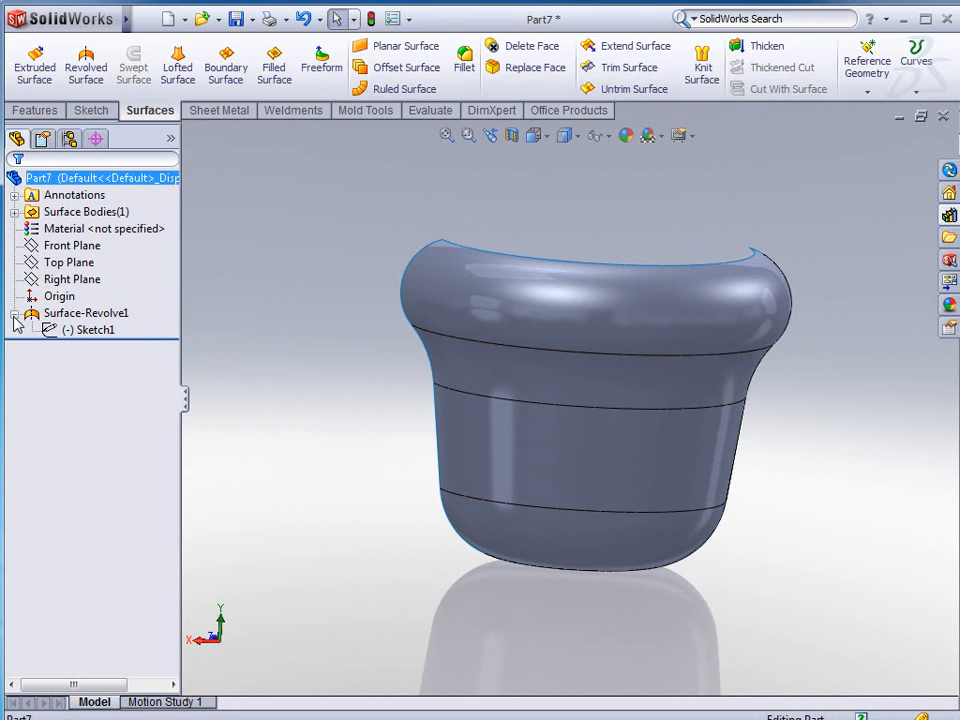
right_click(94, 328)
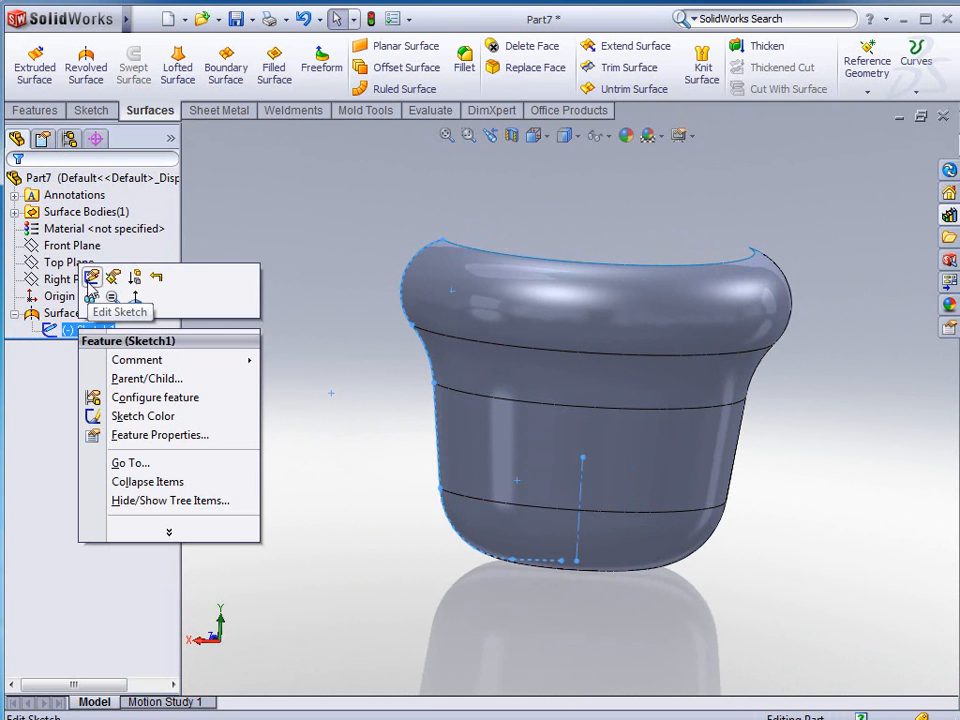
click(119, 312)
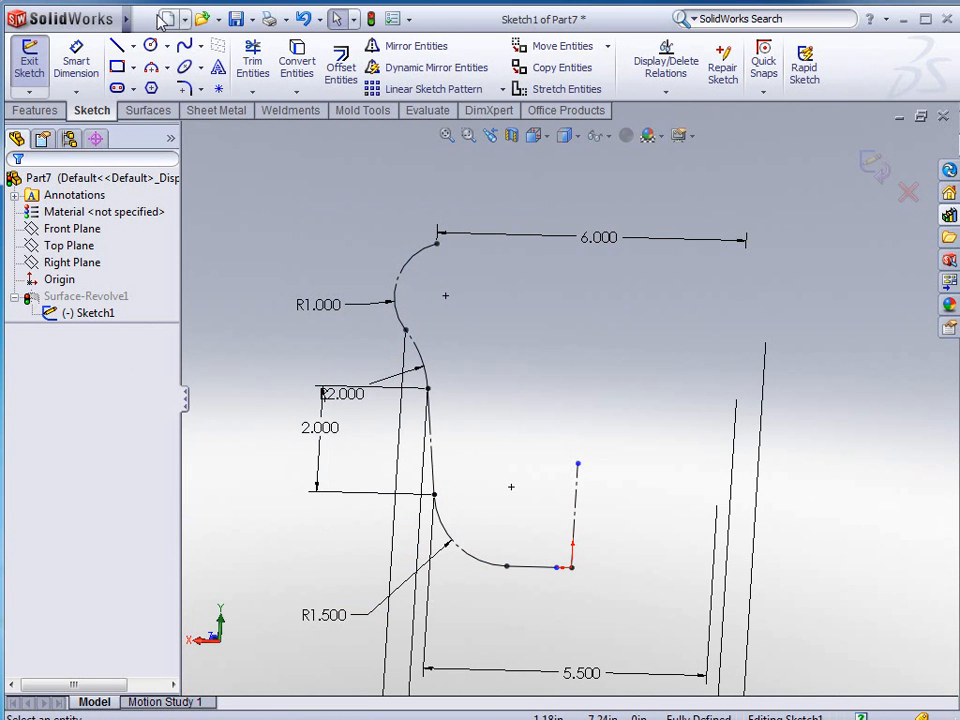
click(177, 18)
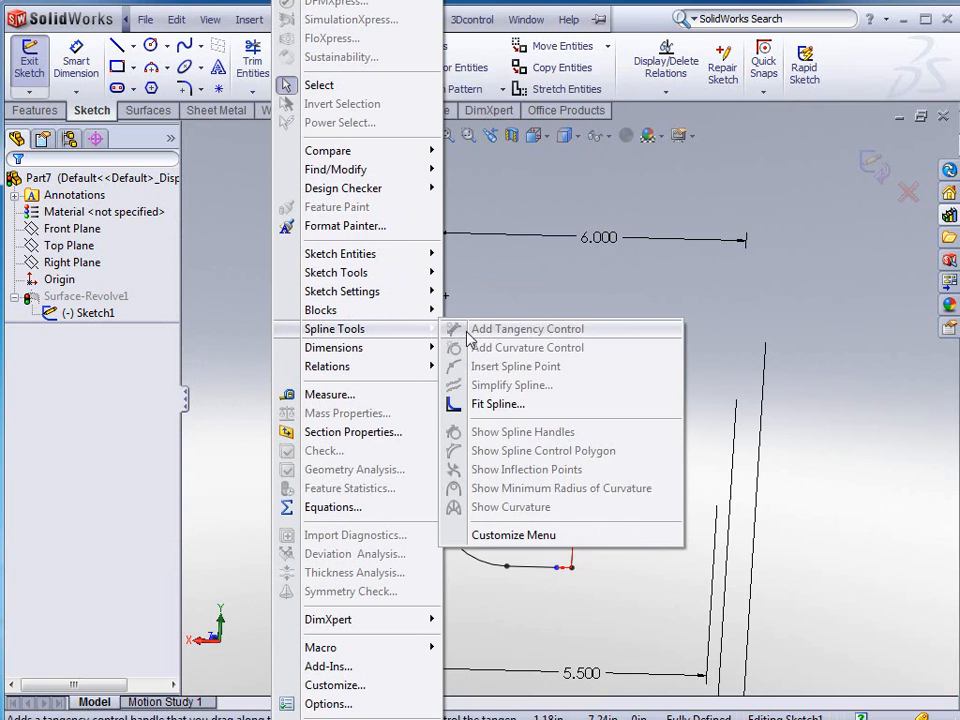
Fit a single closed spline to the bell profile curves in Sketch1.
click(497, 404)
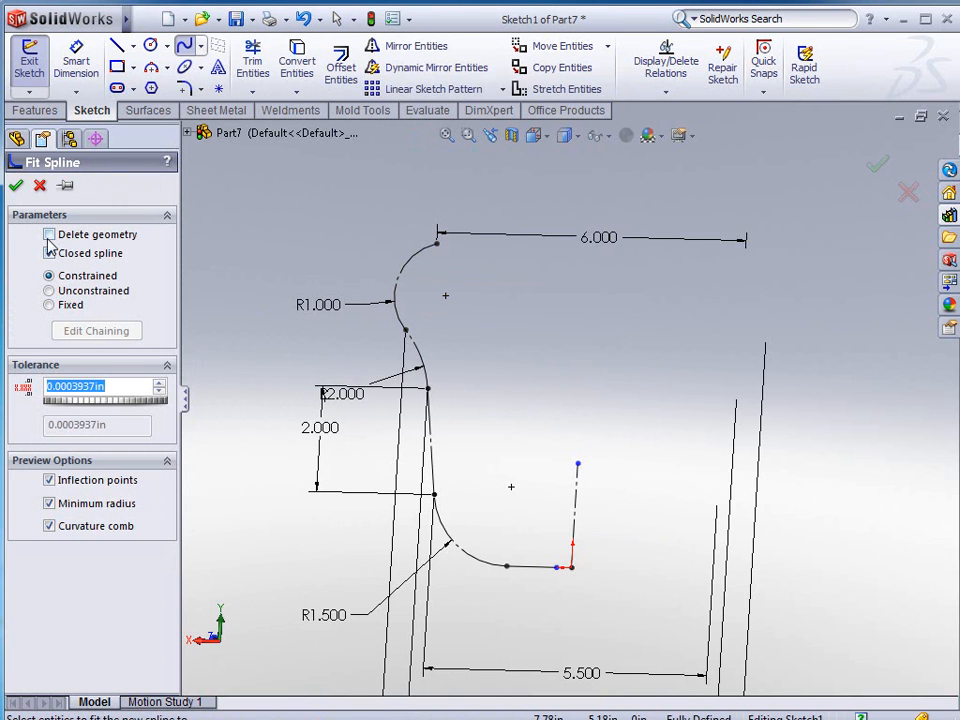
click(49, 252)
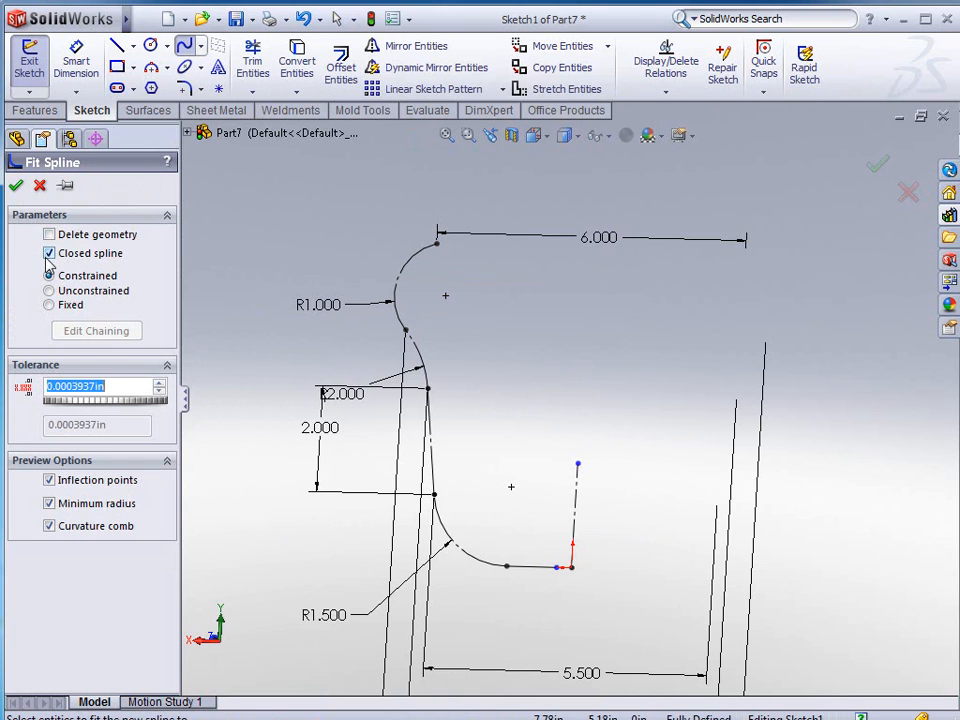
click(48, 253)
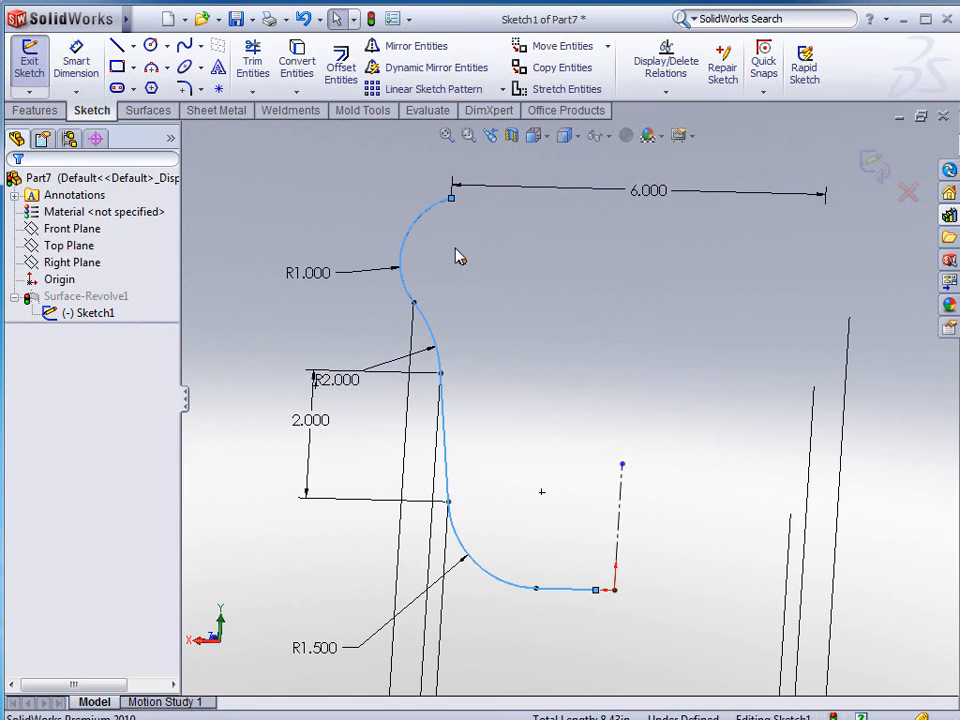
mouse_move(446, 221)
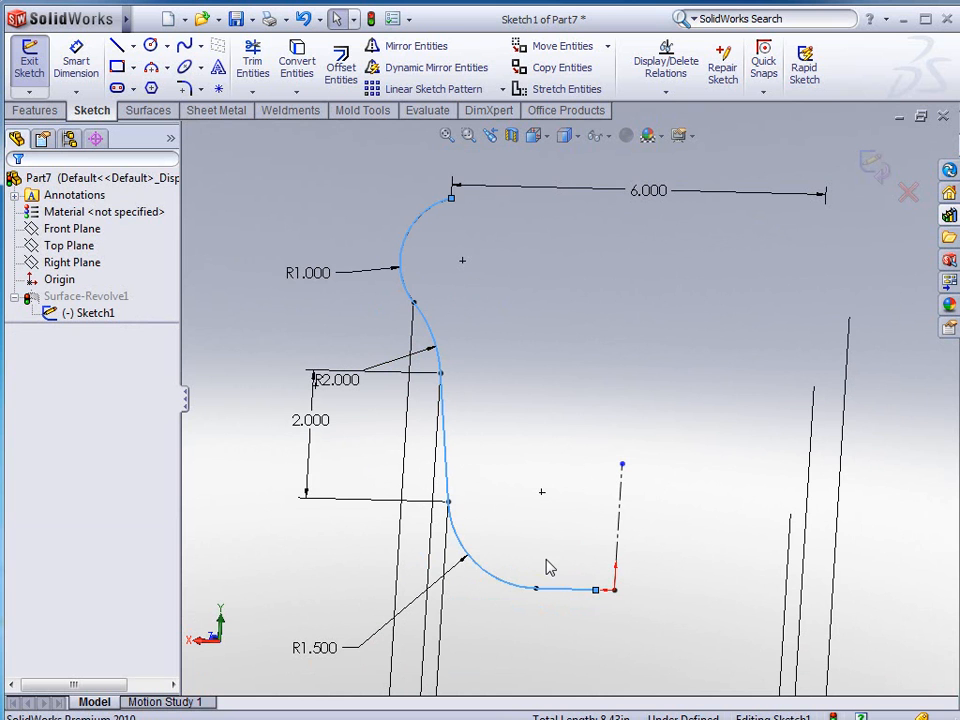
mouse_move(622, 365)
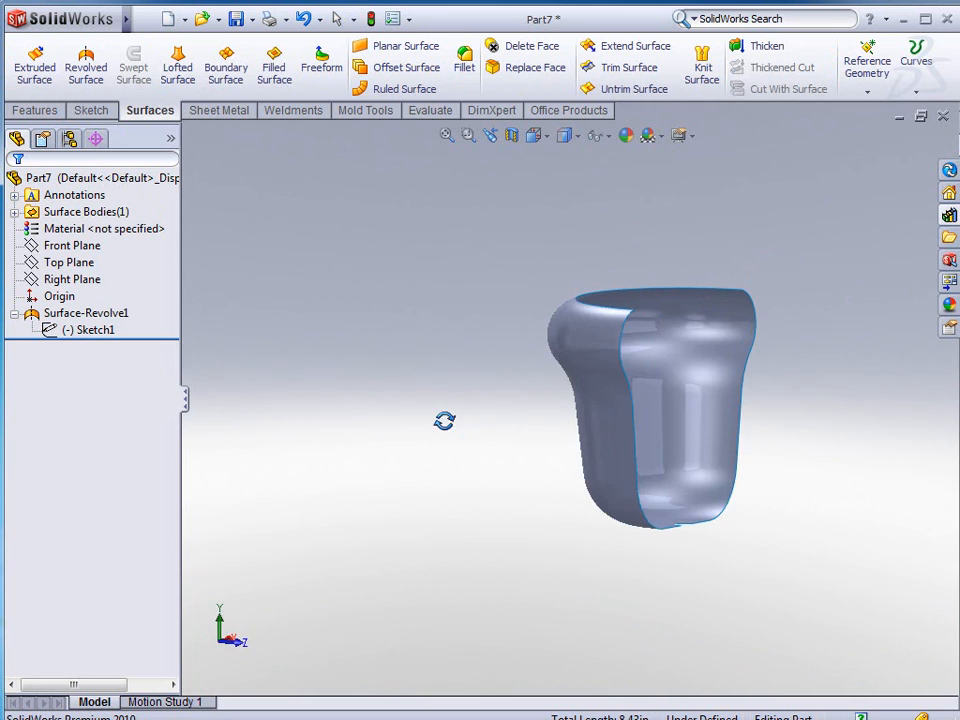
Apply Freeform to the revolved surface, dragging a control point to bulge one side outward.
click(447, 135)
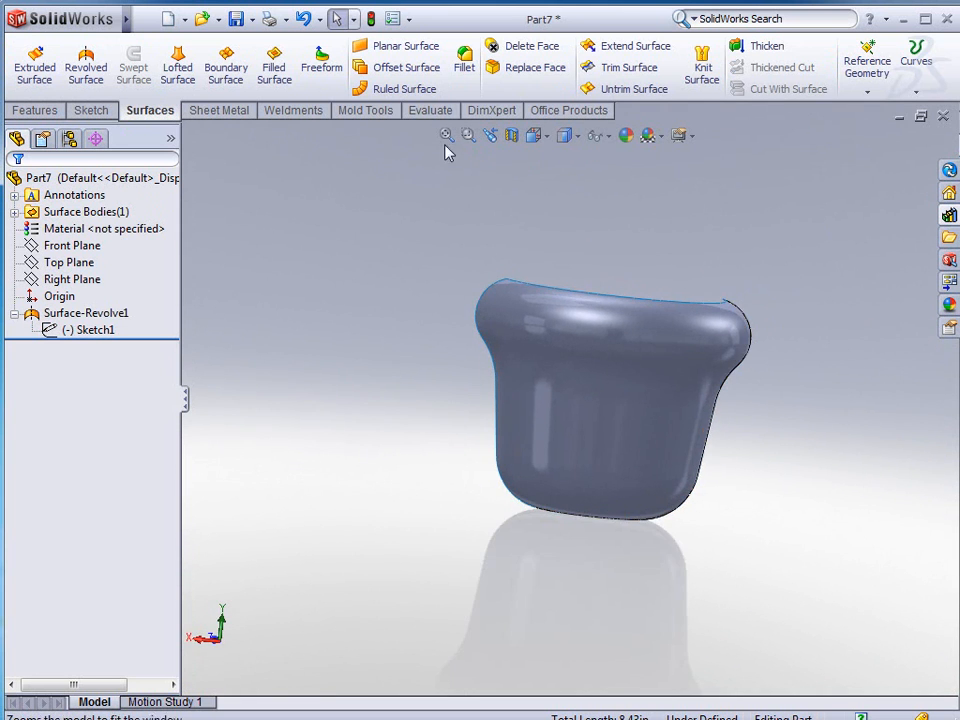
click(321, 64)
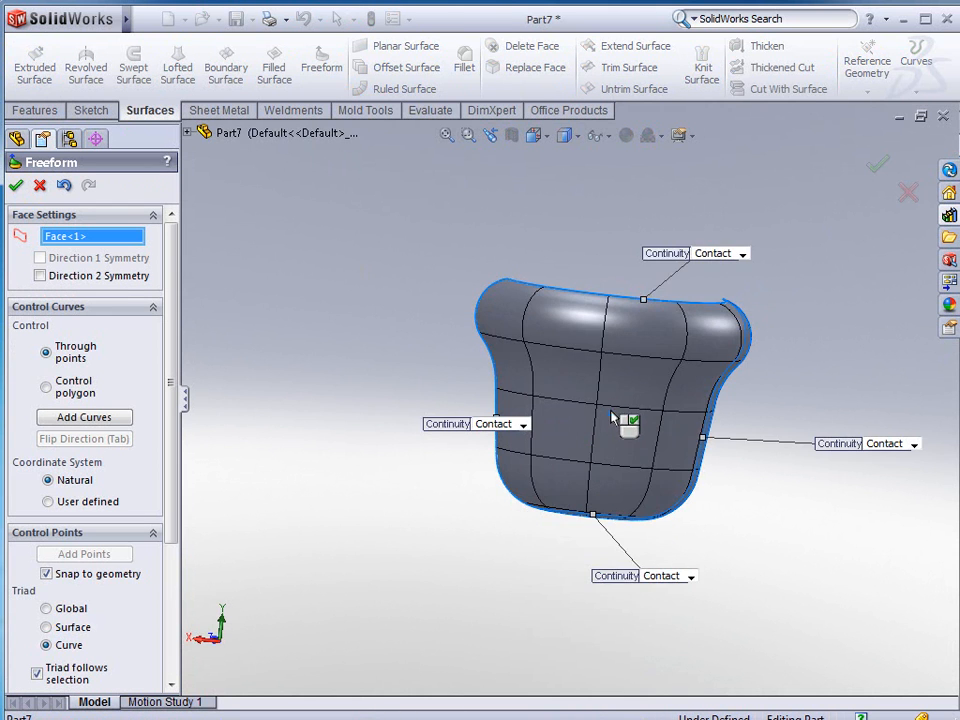
drag(615, 415, 490, 410)
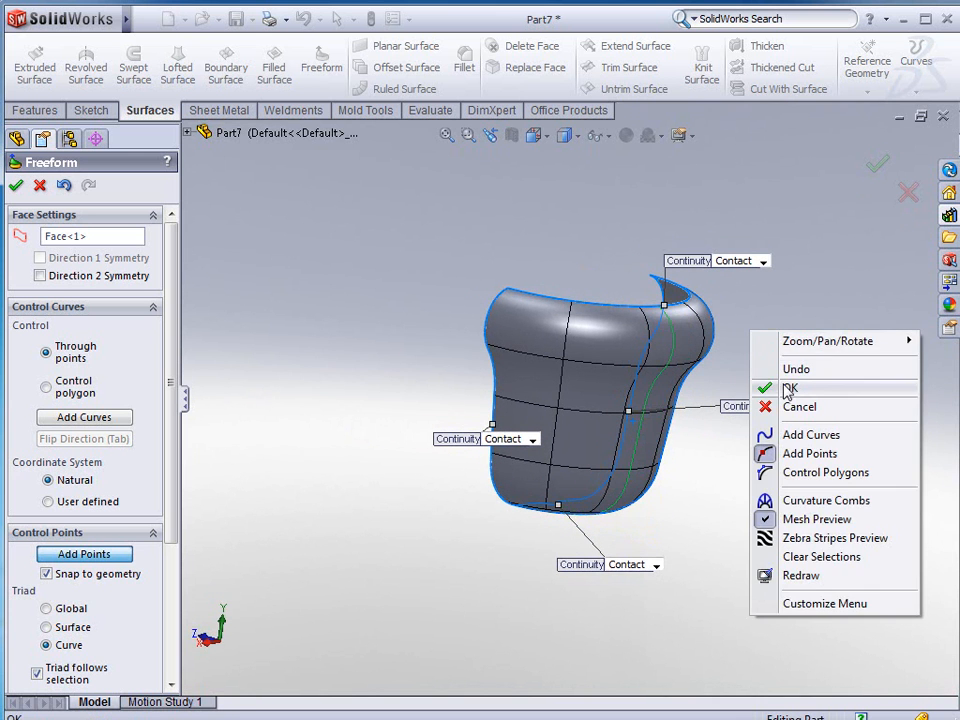
click(790, 388)
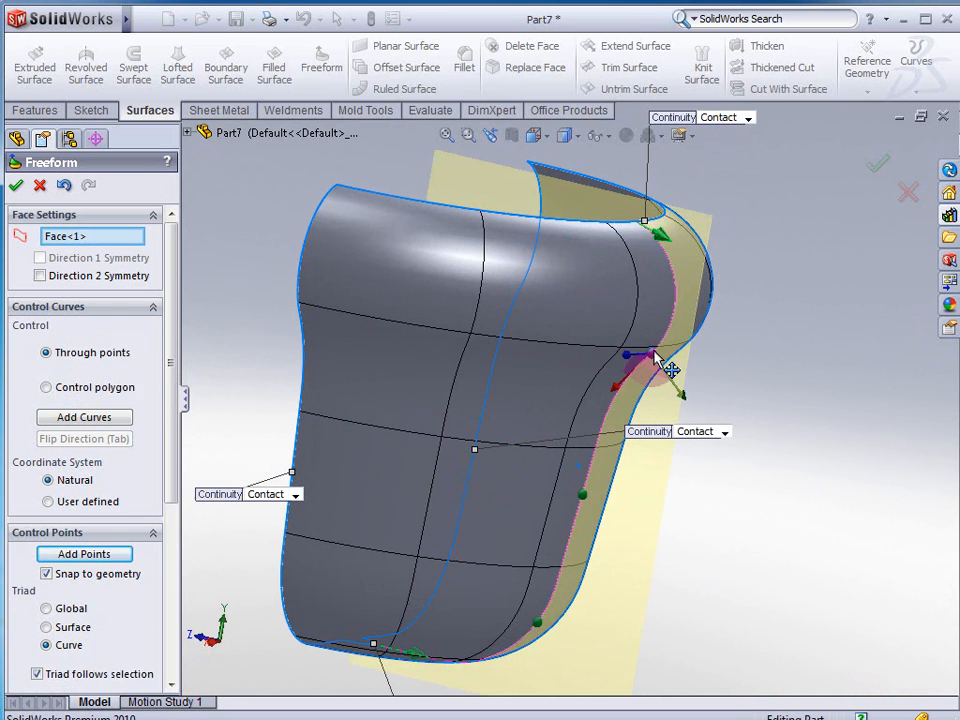
drag(650, 355, 700, 420)
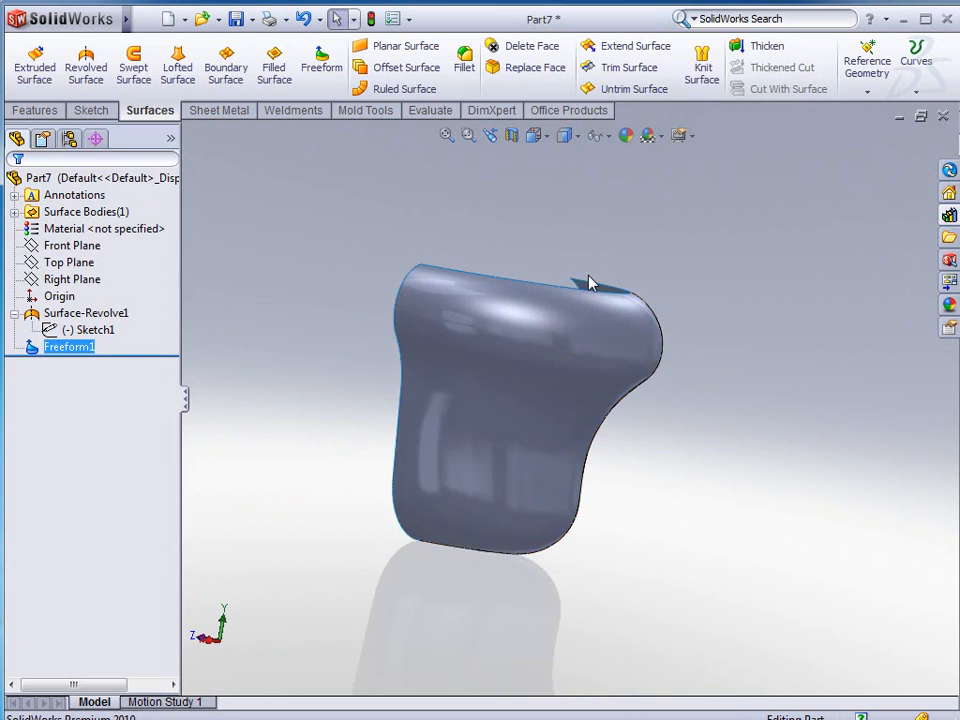
Change the Sketch1 rim width dimension to 7.000 and review the 2.000 height.
drag(590, 280, 580, 300)
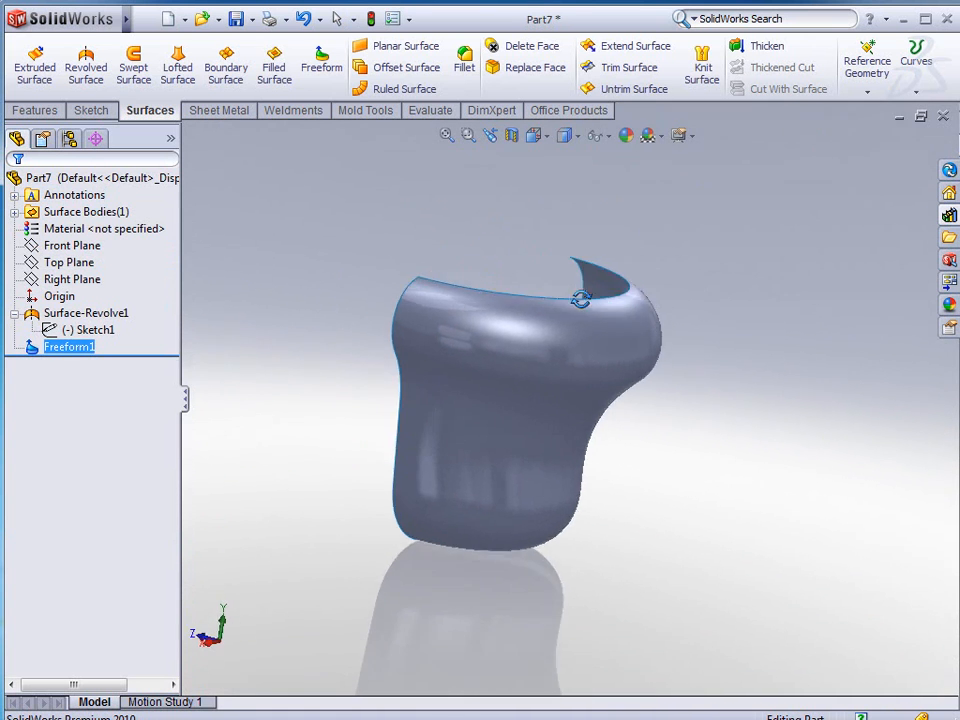
click(90, 329)
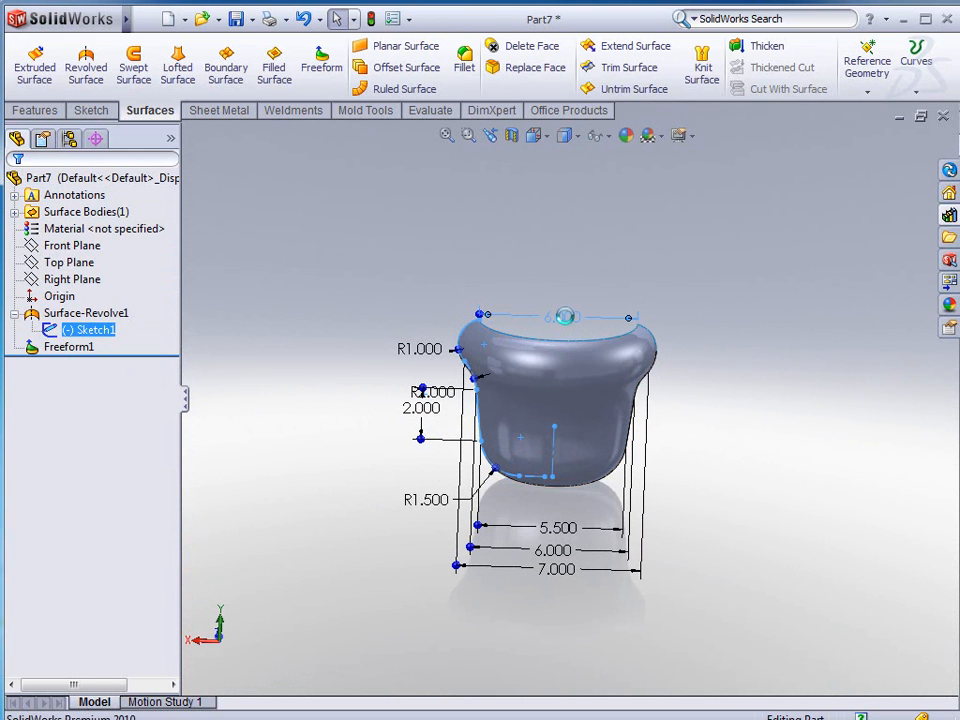
double_click(557, 550)
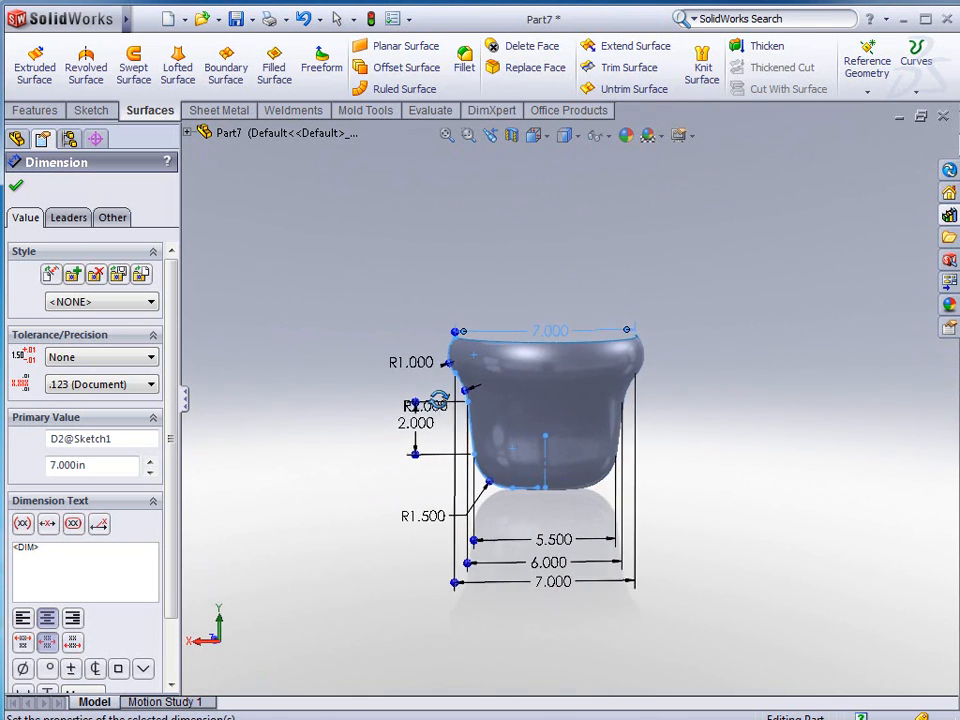
scroll(up, 3)
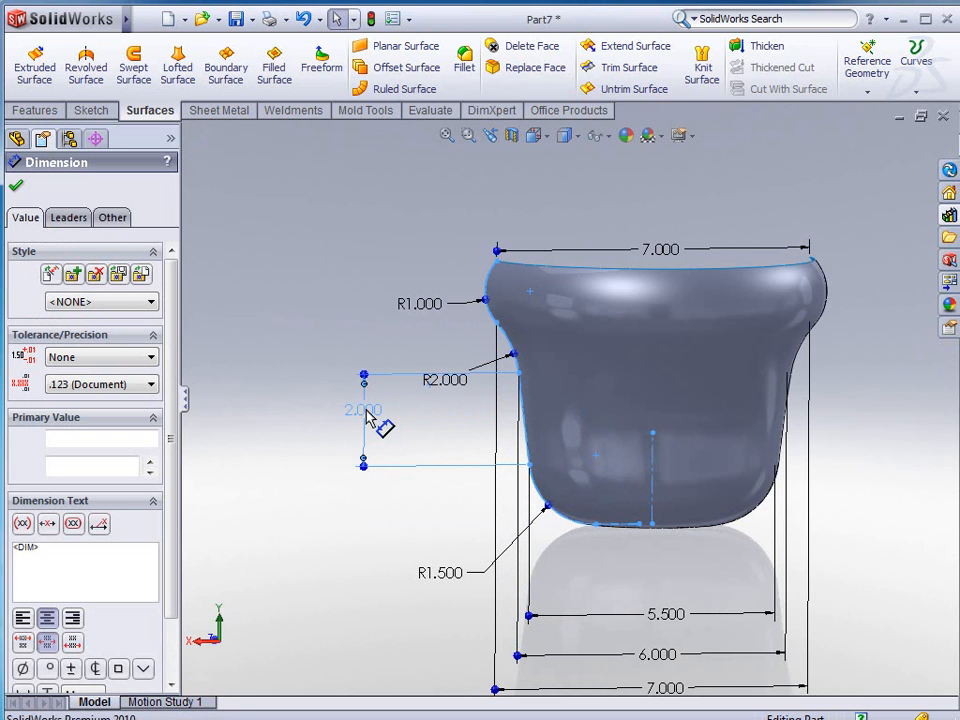
double_click(363, 410)
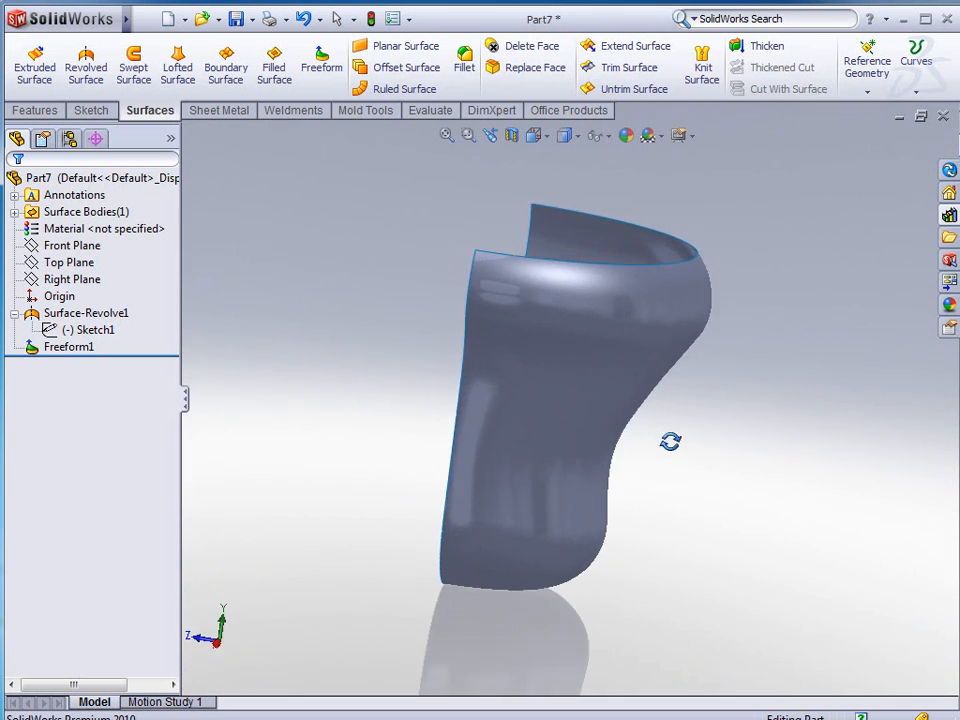
drag(670, 441, 607, 431)
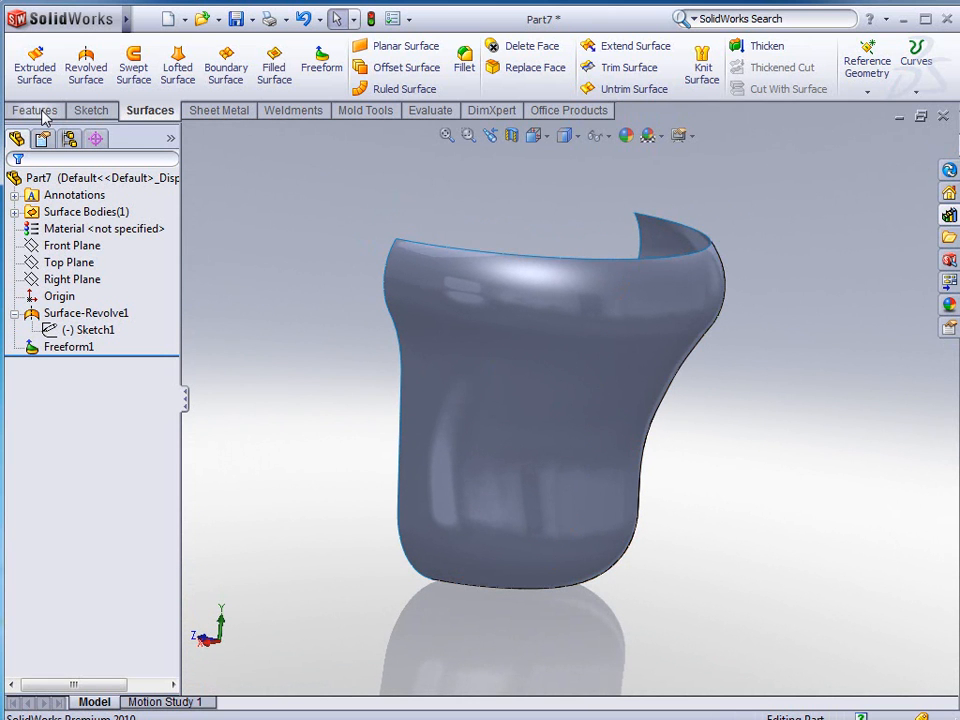
Mirror Freeform1 about the Front Plane with Merge solids, then view the bottom hole.
click(34, 110)
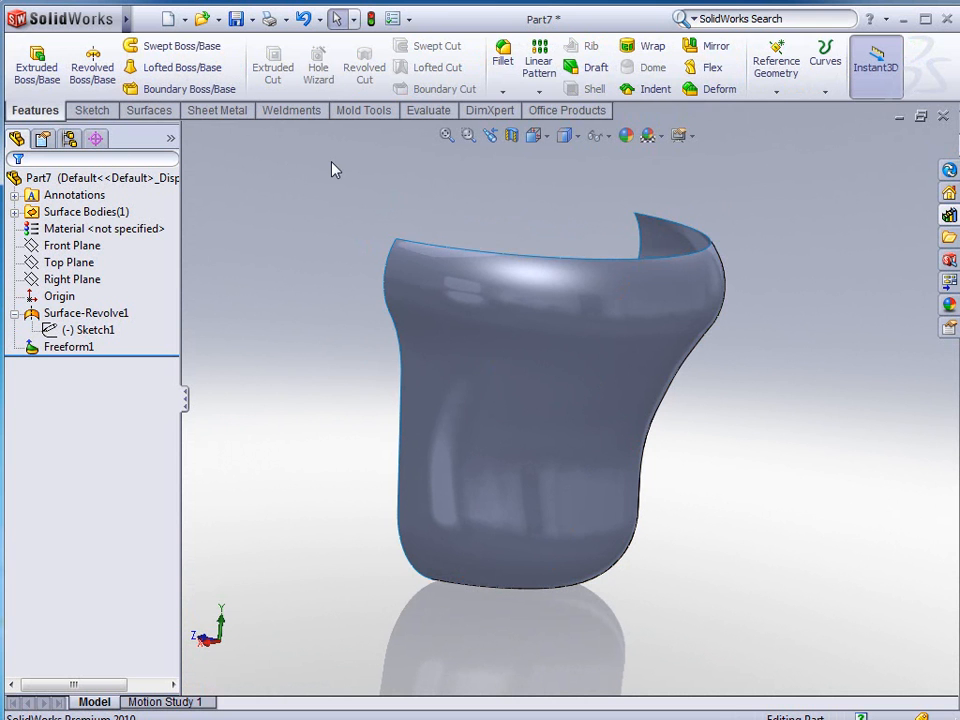
mouse_move(712, 46)
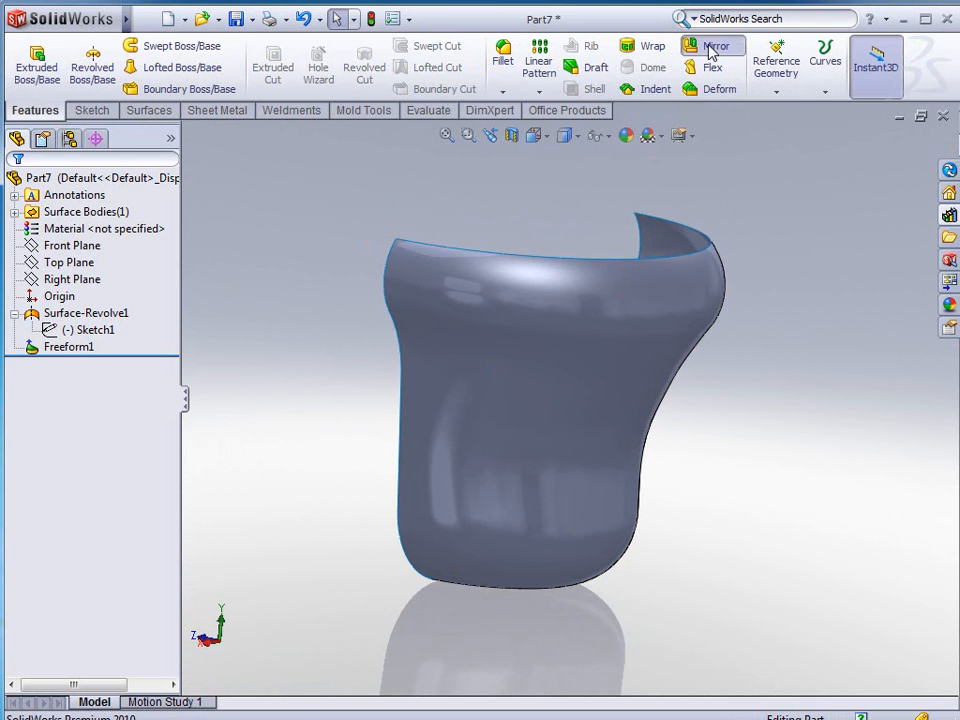
click(712, 46)
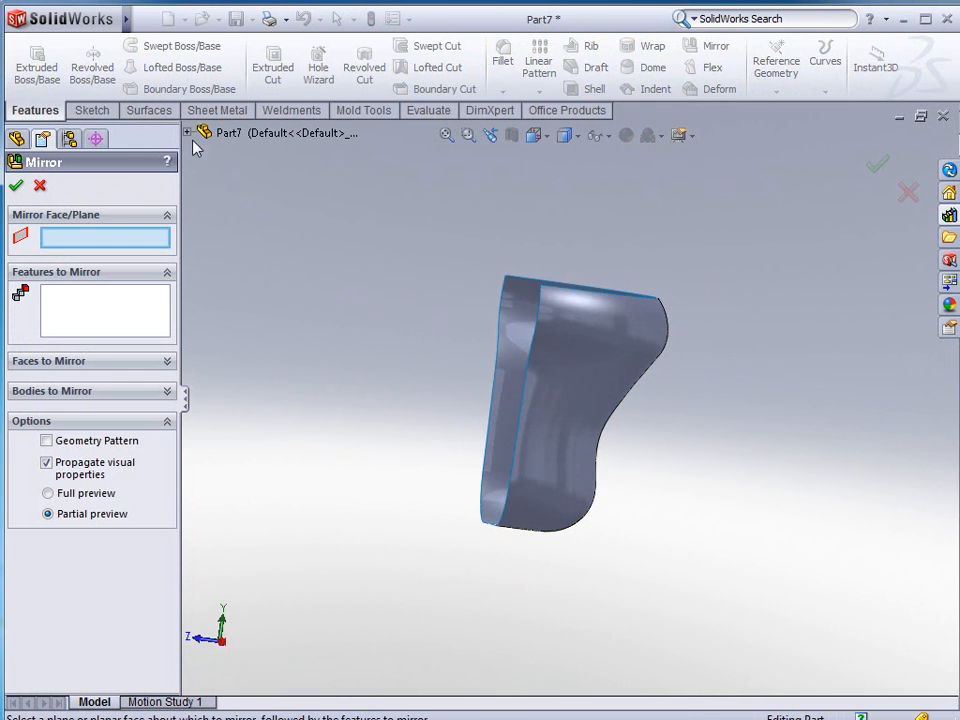
click(261, 200)
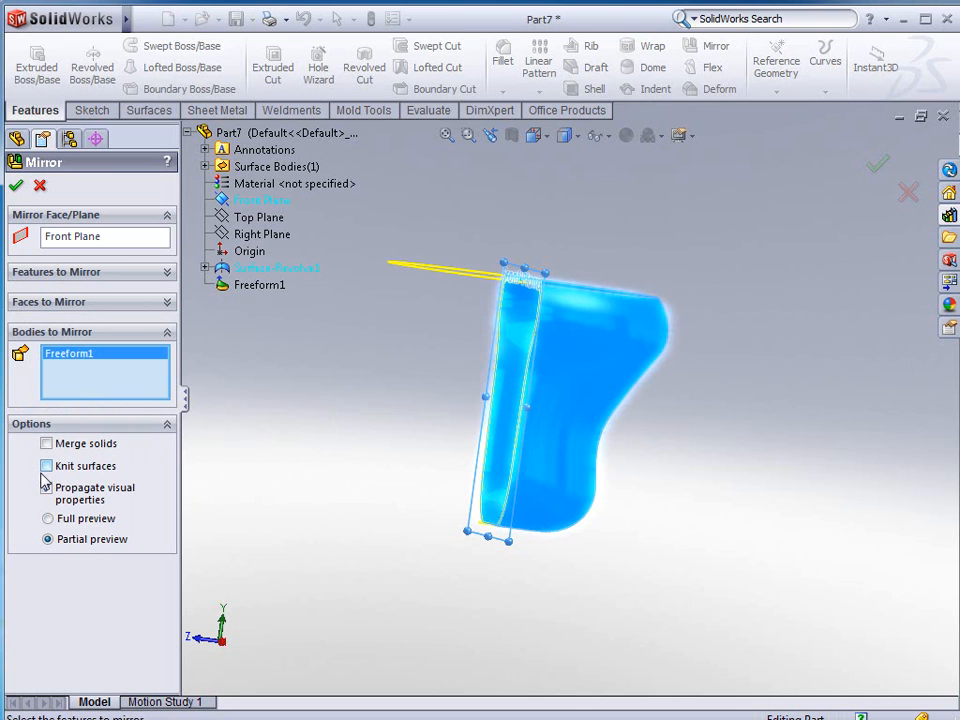
click(47, 443)
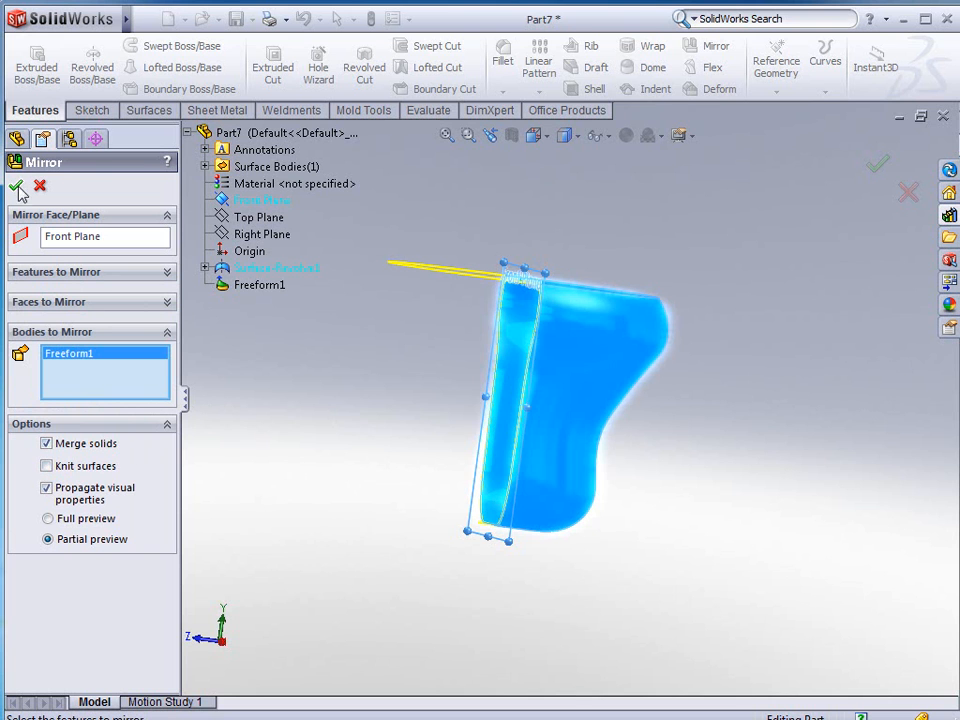
click(17, 190)
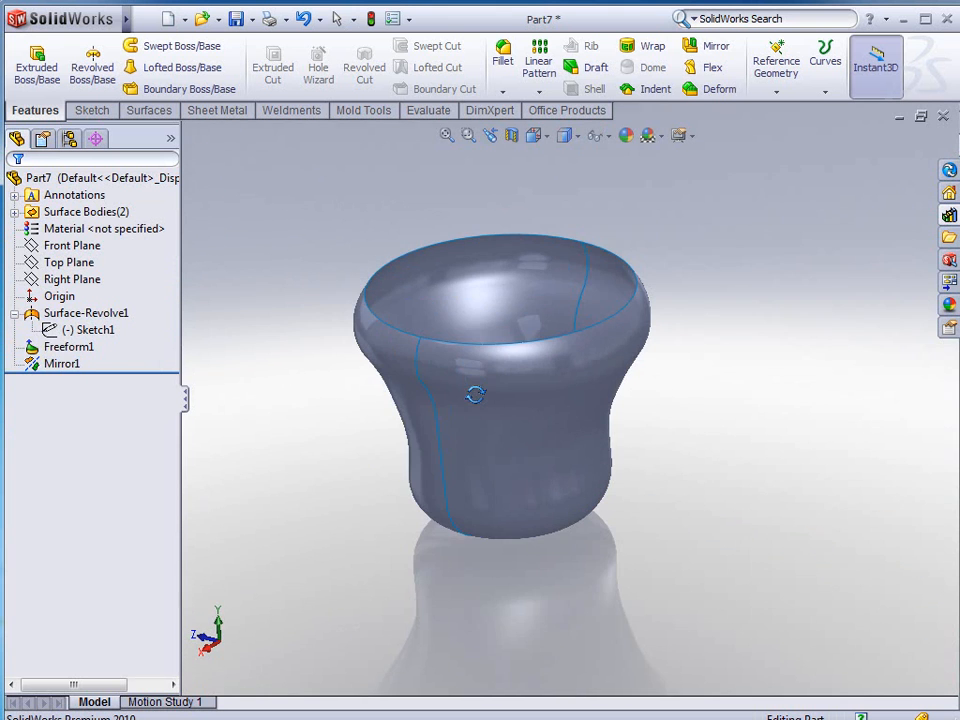
drag(475, 395, 505, 417)
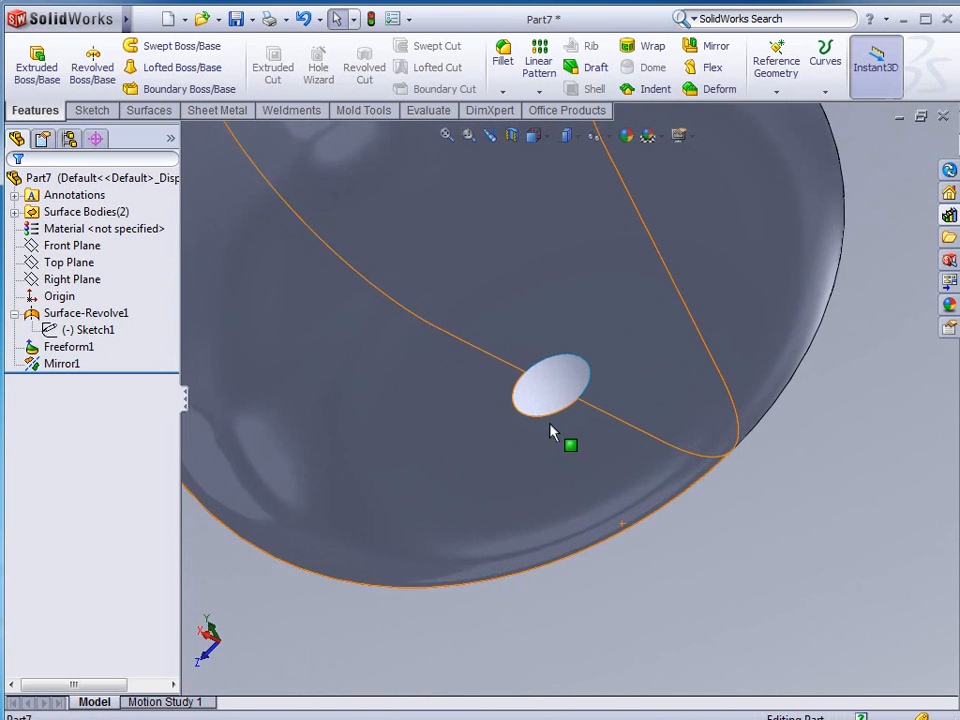
Close the bell's bottom hole with a Filled Surface bounded by its edges.
click(150, 110)
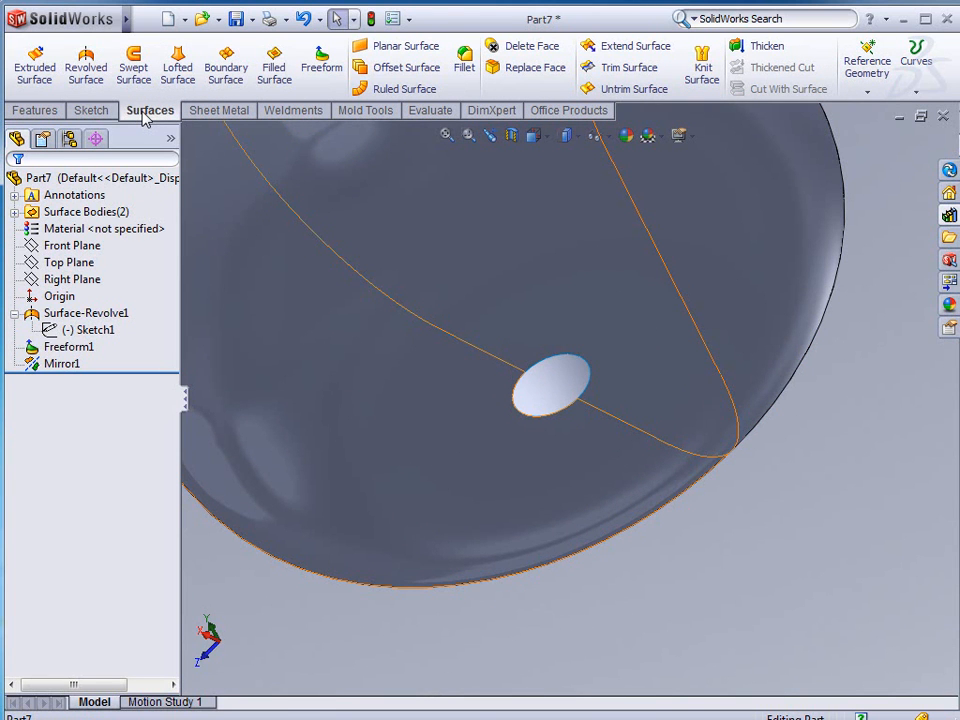
mouse_move(274, 62)
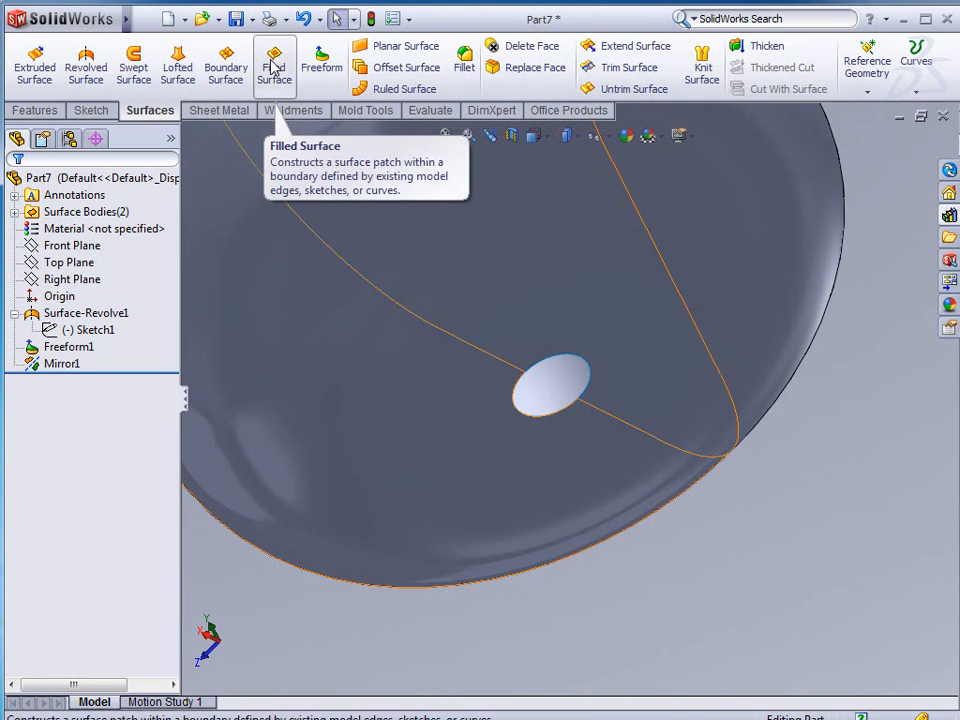
click(274, 60)
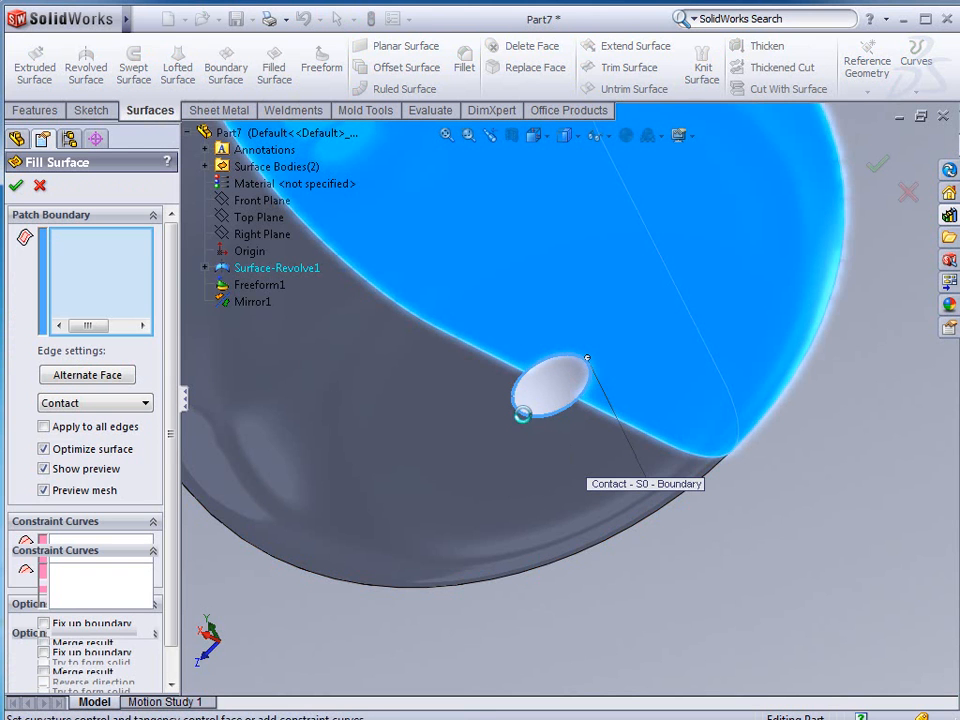
click(588, 355)
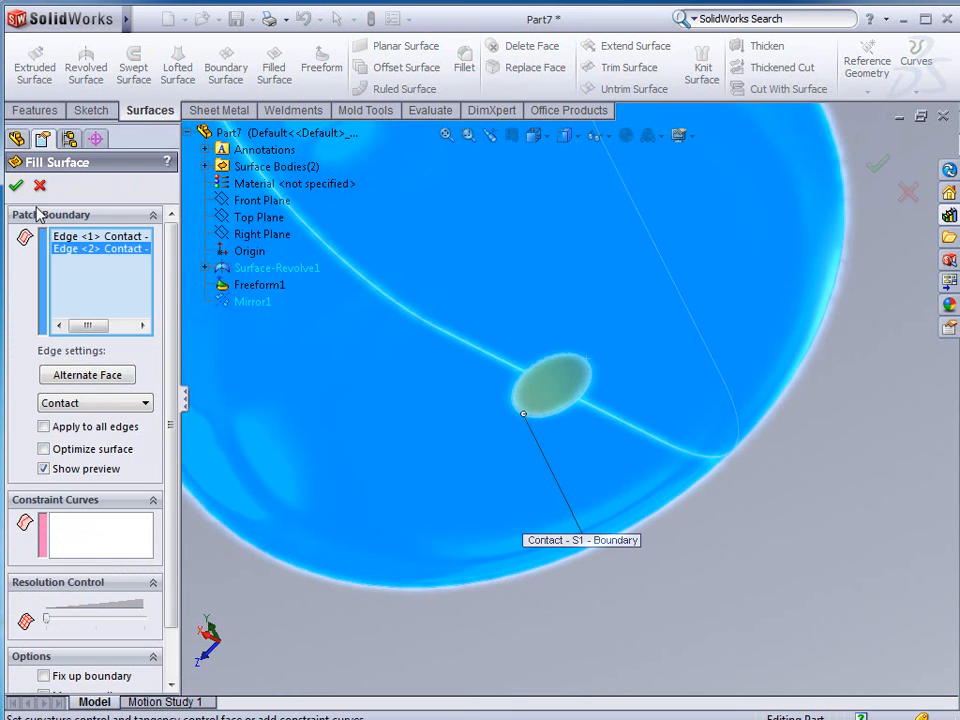
click(16, 186)
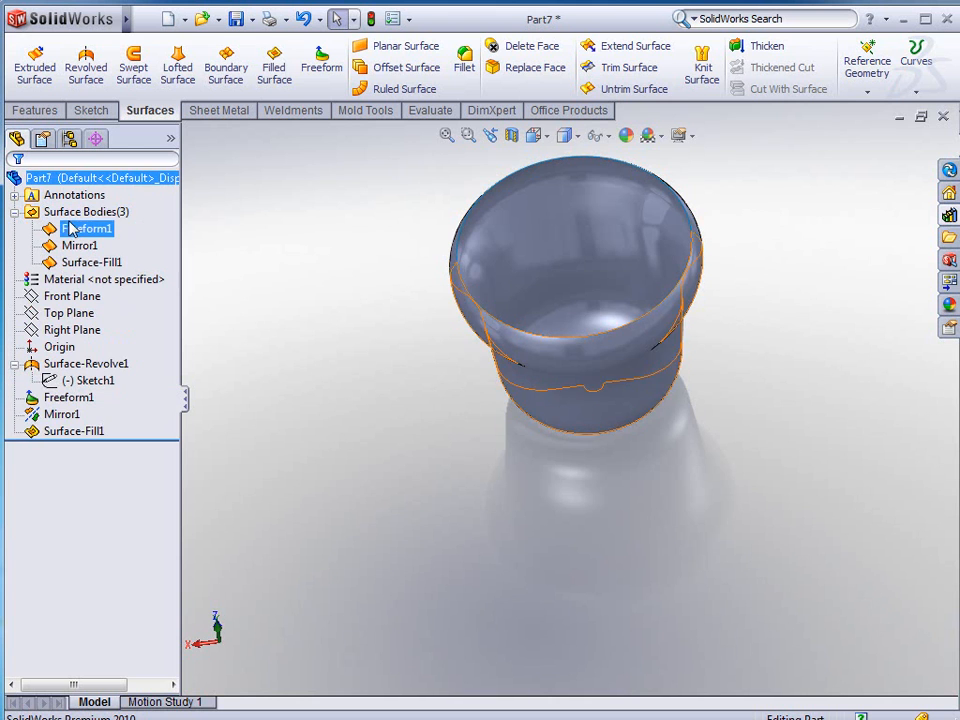
Knit Freeform1, Mirror1 and Surface-Fill1 into Surface-Knit1.
click(86, 228)
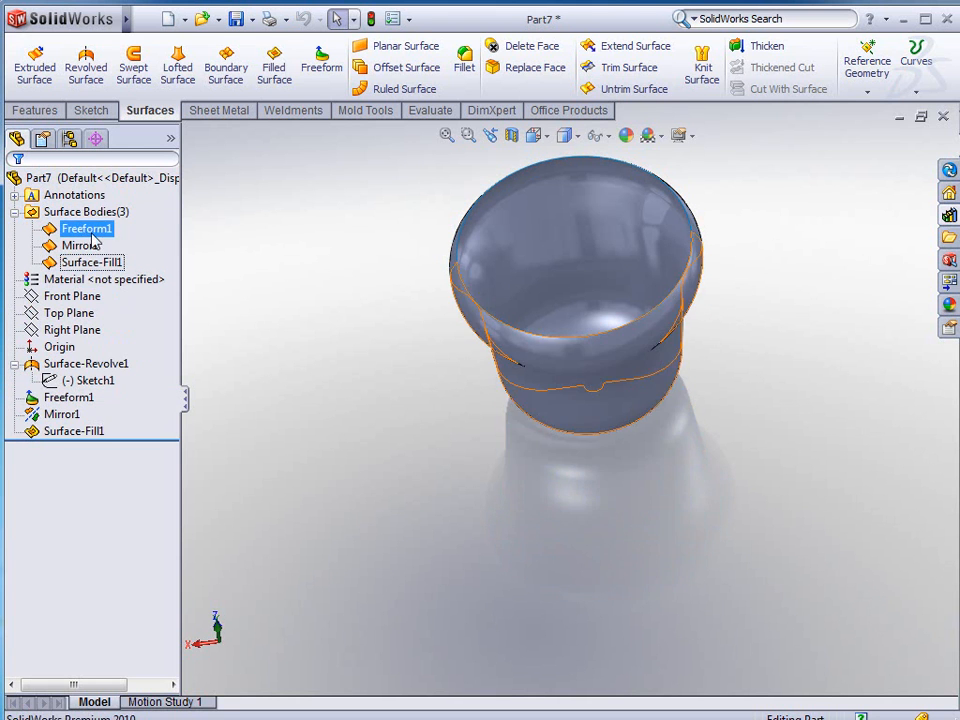
click(91, 262)
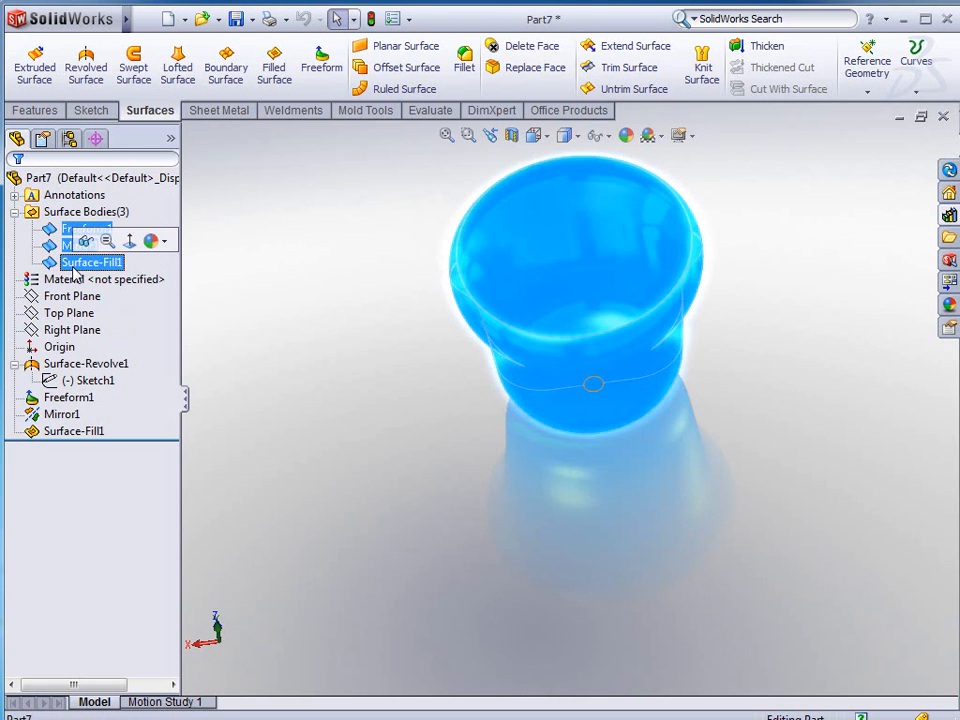
click(701, 60)
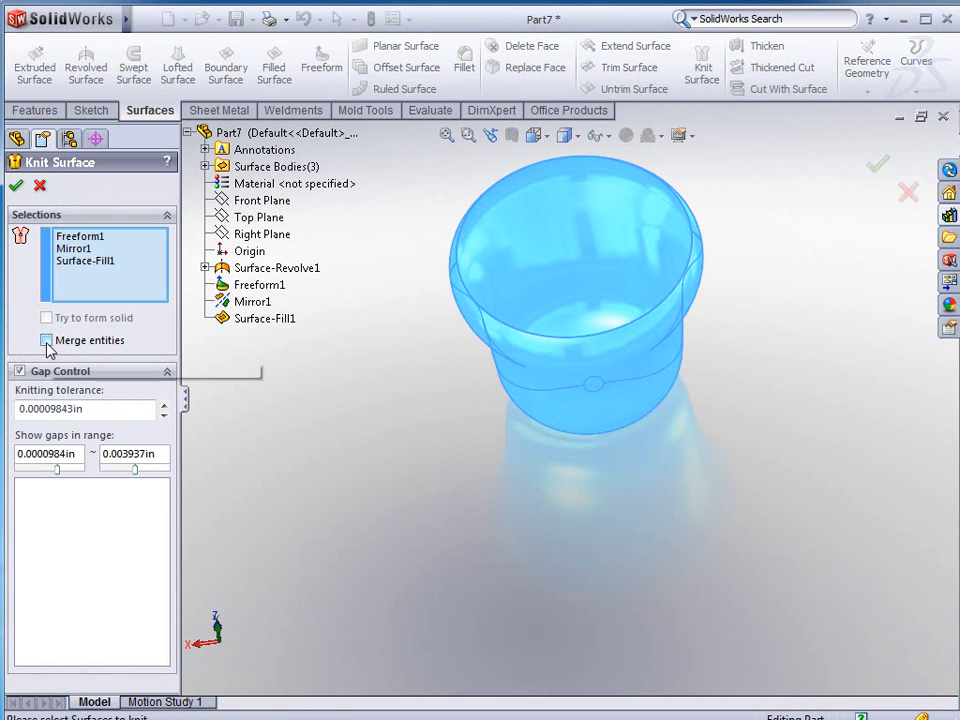
click(16, 186)
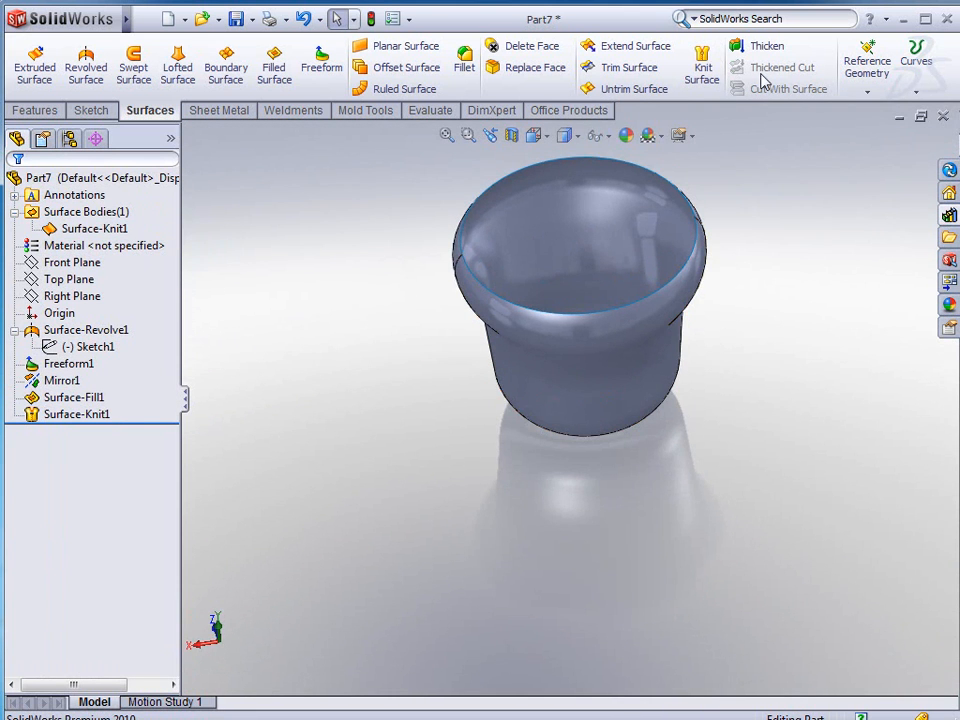
Thicken Surface-Knit1 to a 0.10in wall, creating Thicken1.
click(767, 46)
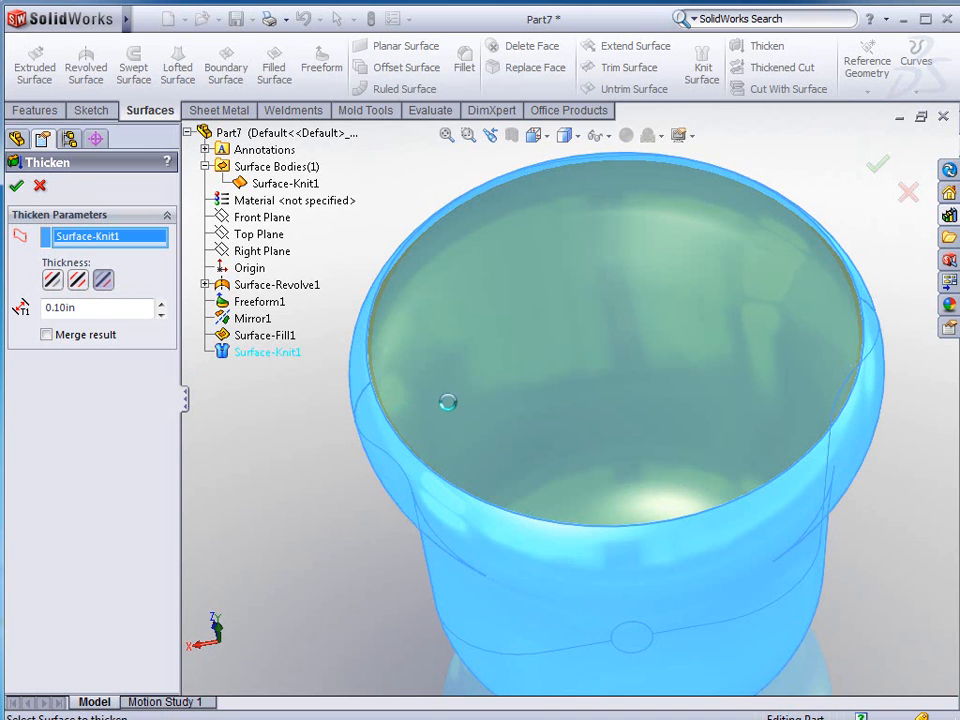
click(16, 186)
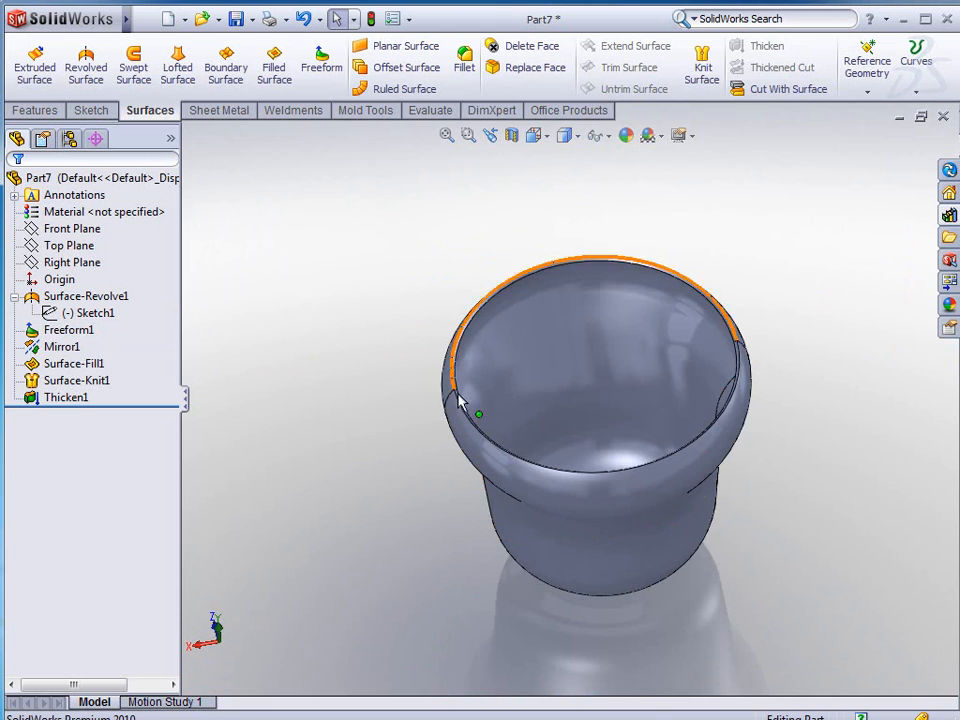